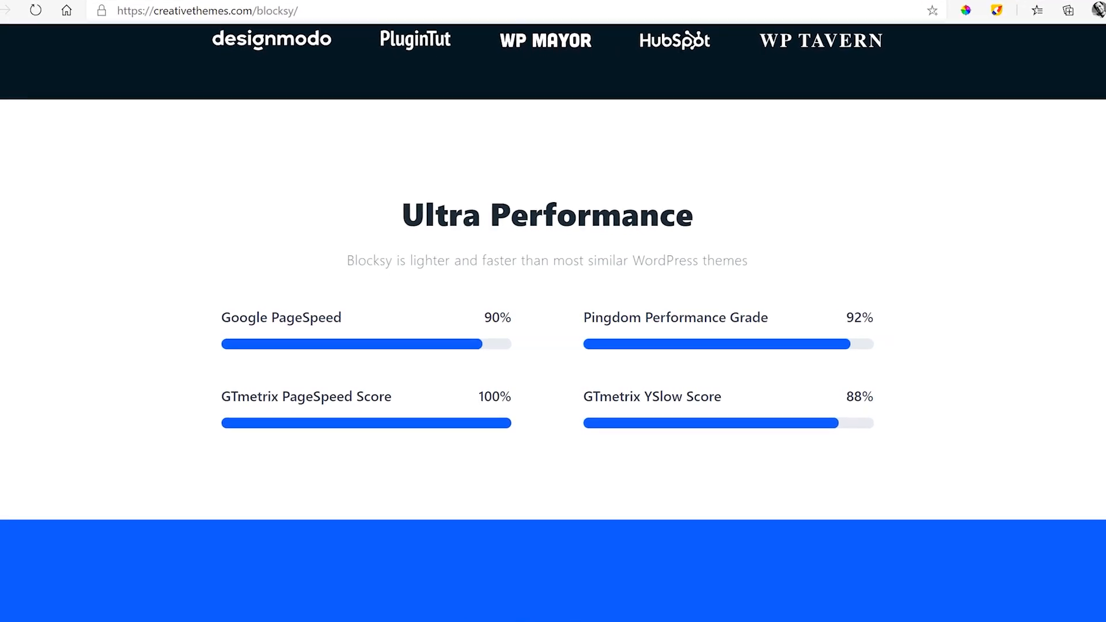
View Brizy's Themes & Plugins partners page and scroll through the listed themes
scroll("down", 3)
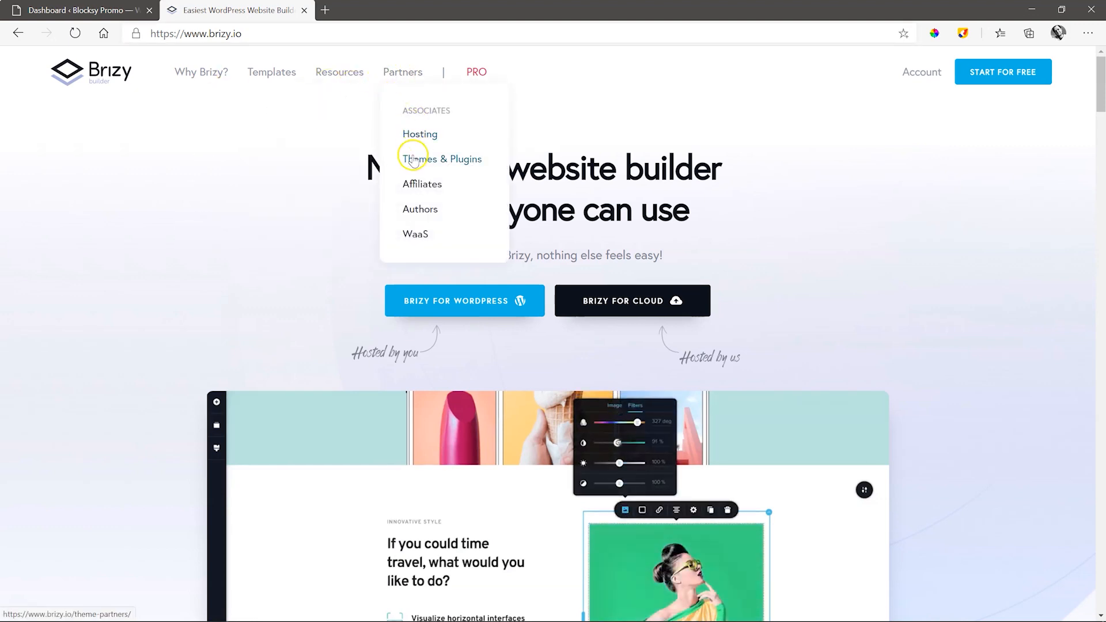
left_click(440, 159)
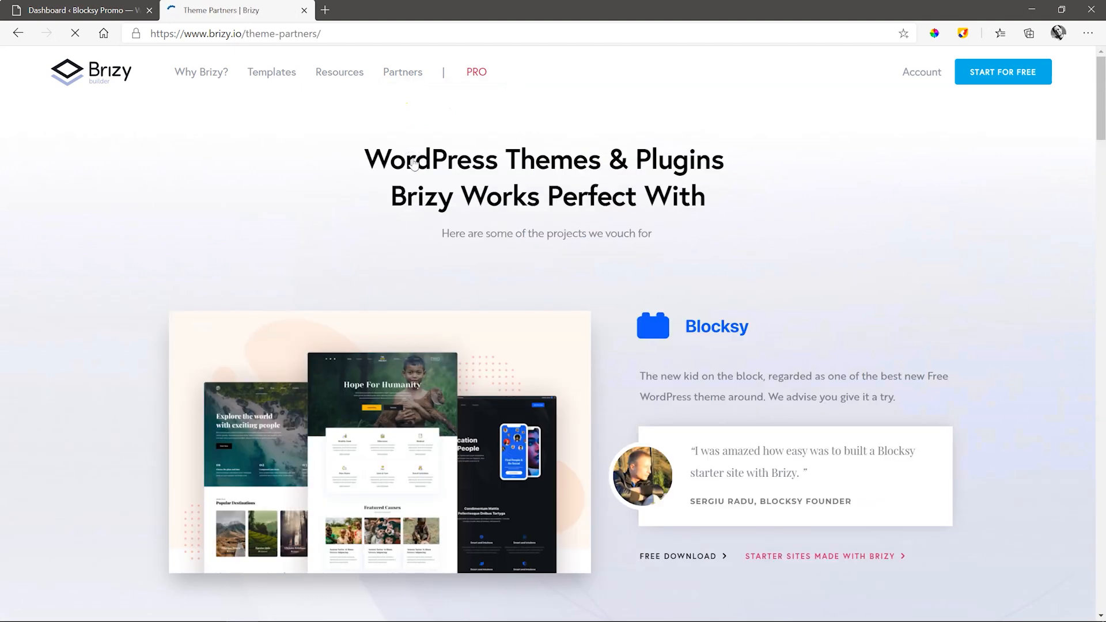
scroll("down", 3)
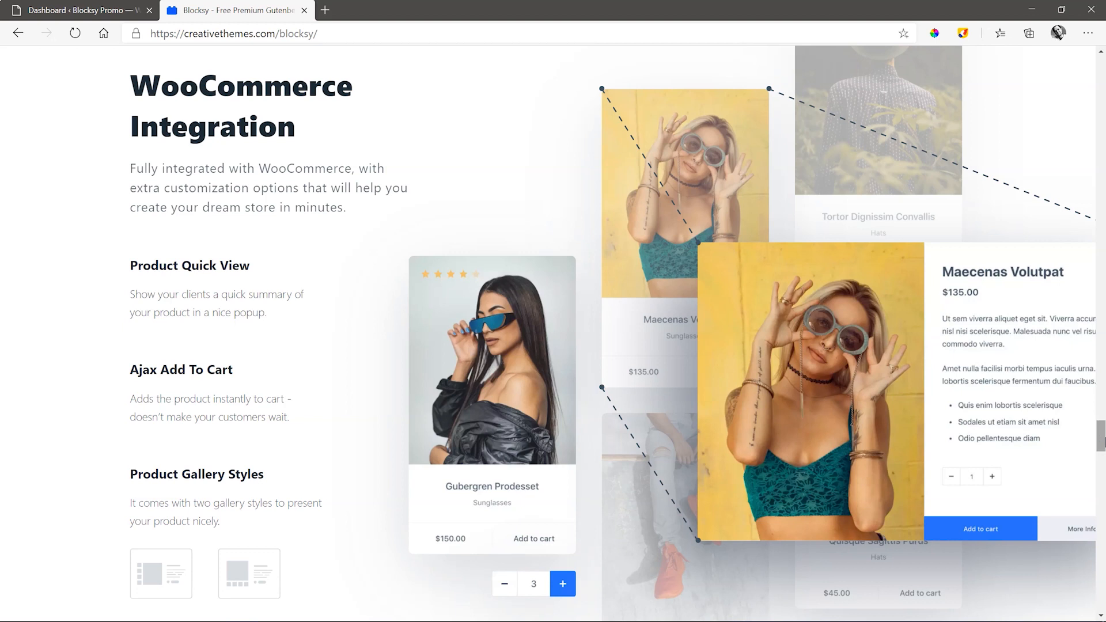
scroll("down", 3)
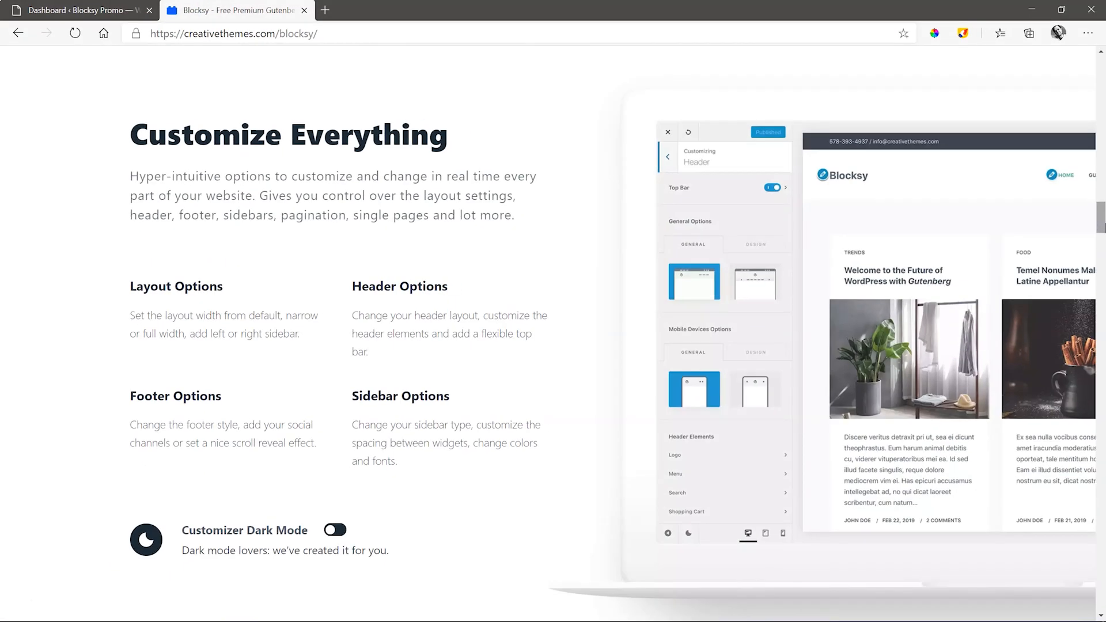
mouse_move(401, 519)
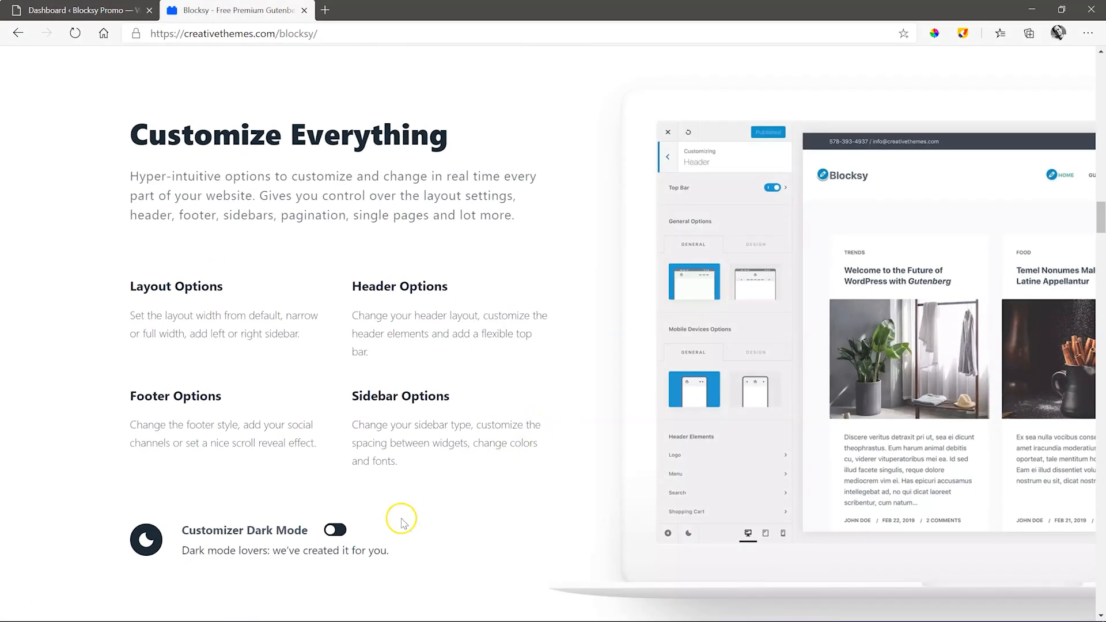
left_click(334, 530)
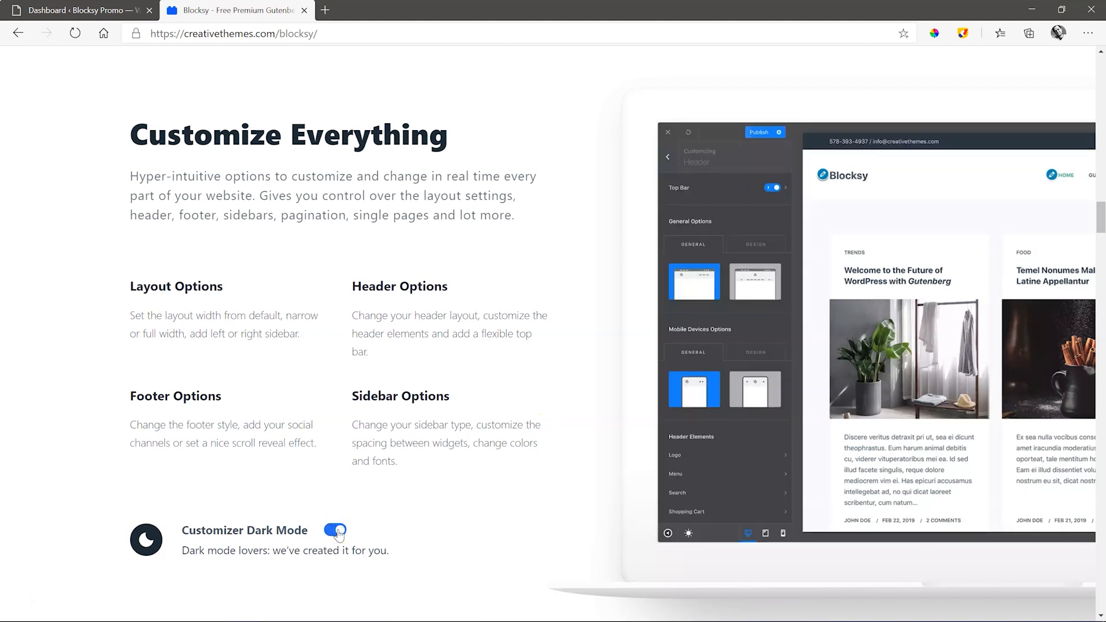
left_click(335, 532)
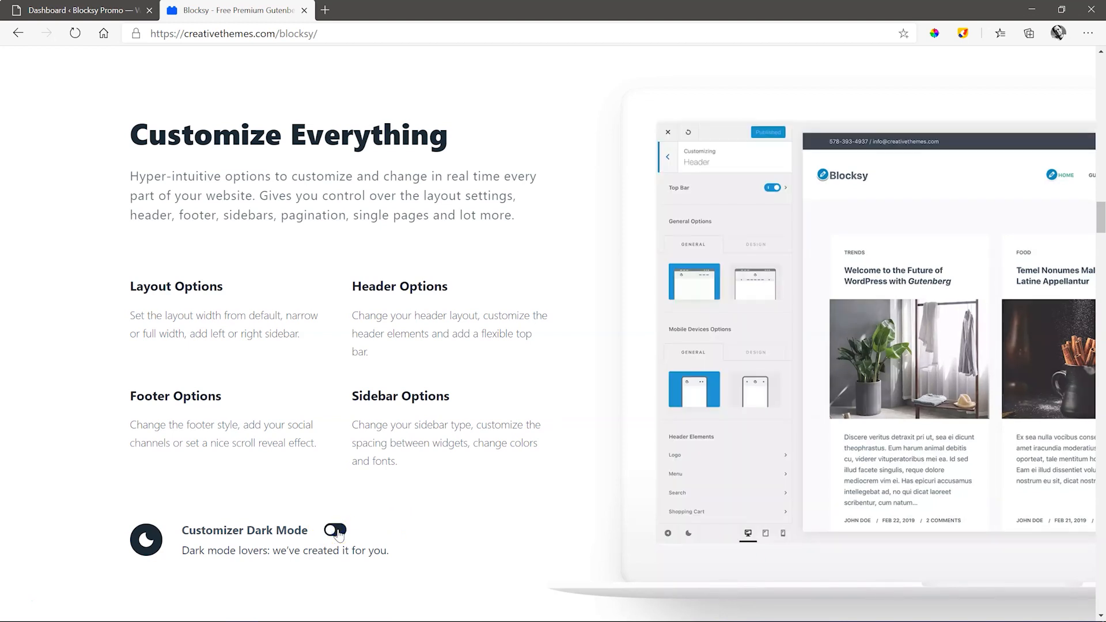
scroll("down", 3)
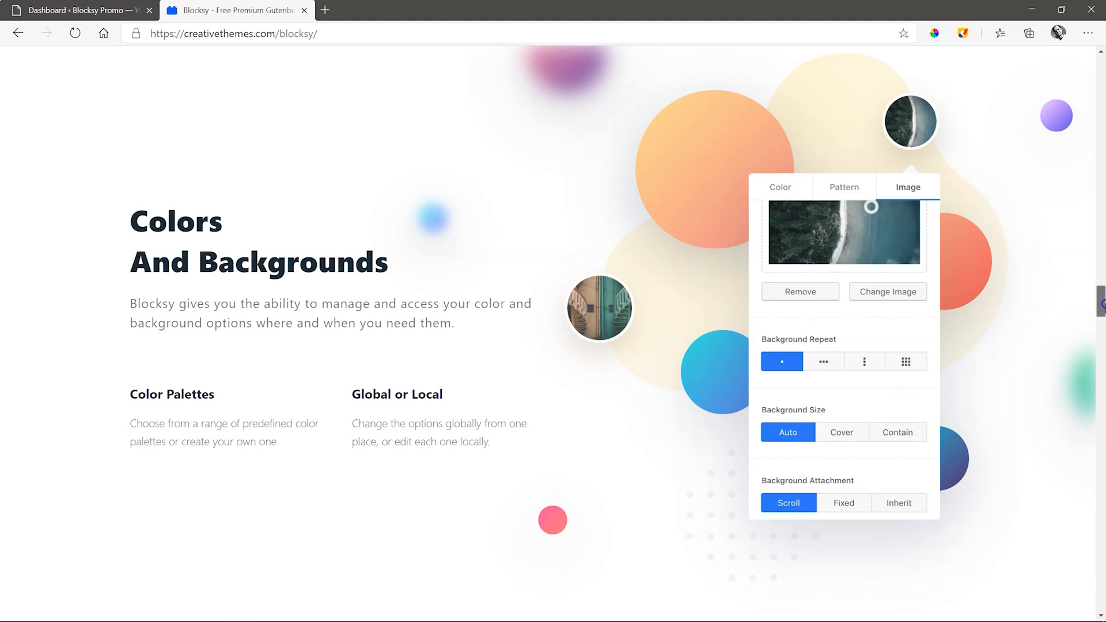
scroll("down", 3)
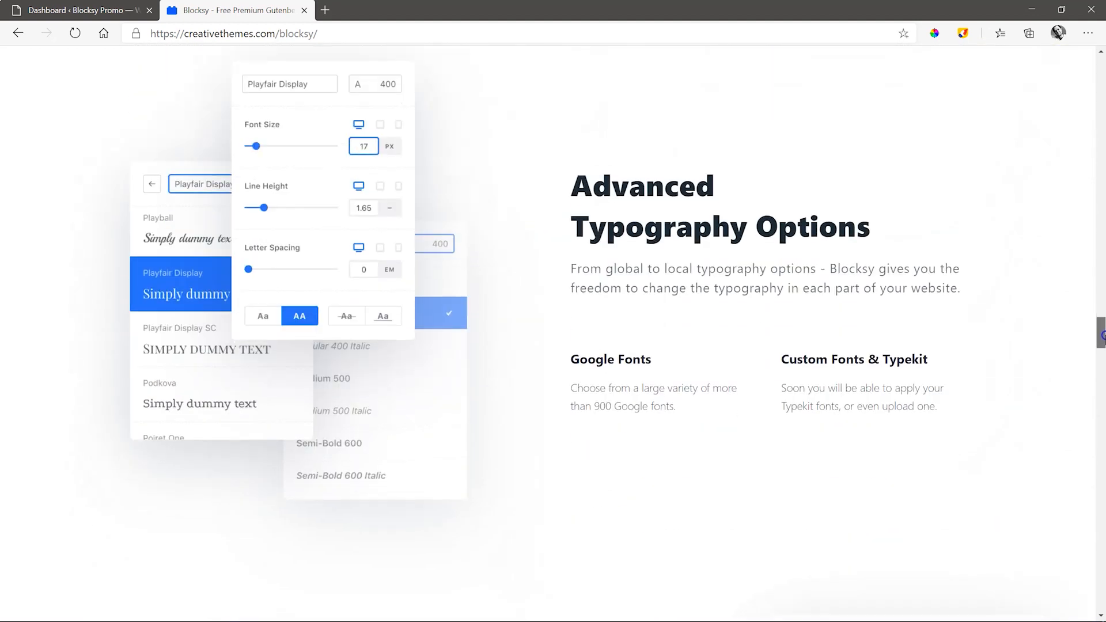
scroll("down", 3)
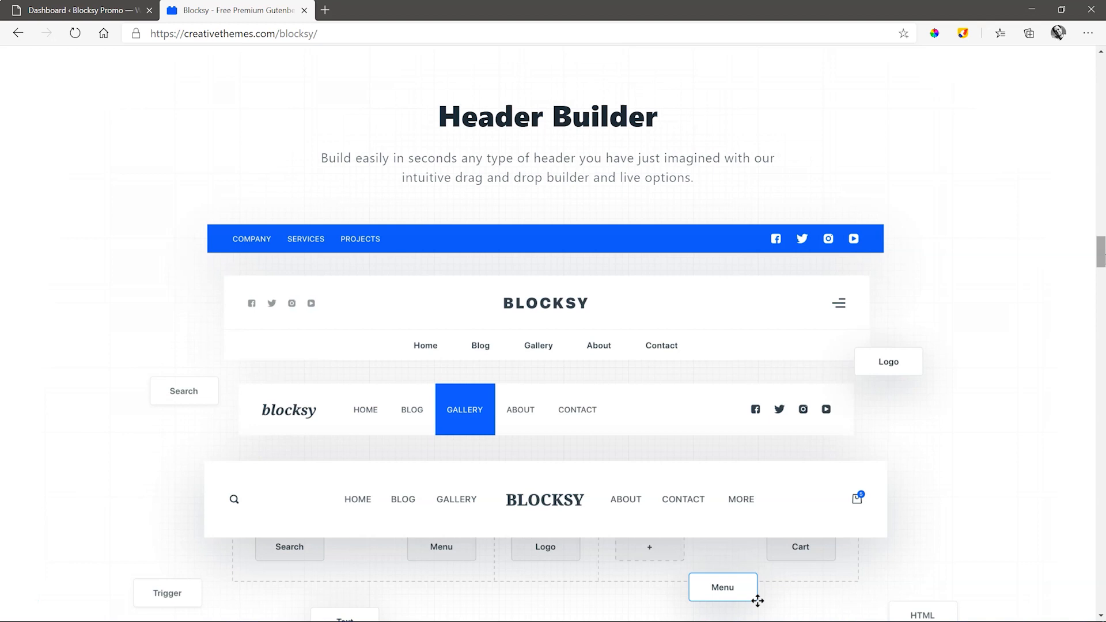
scroll("down", 3)
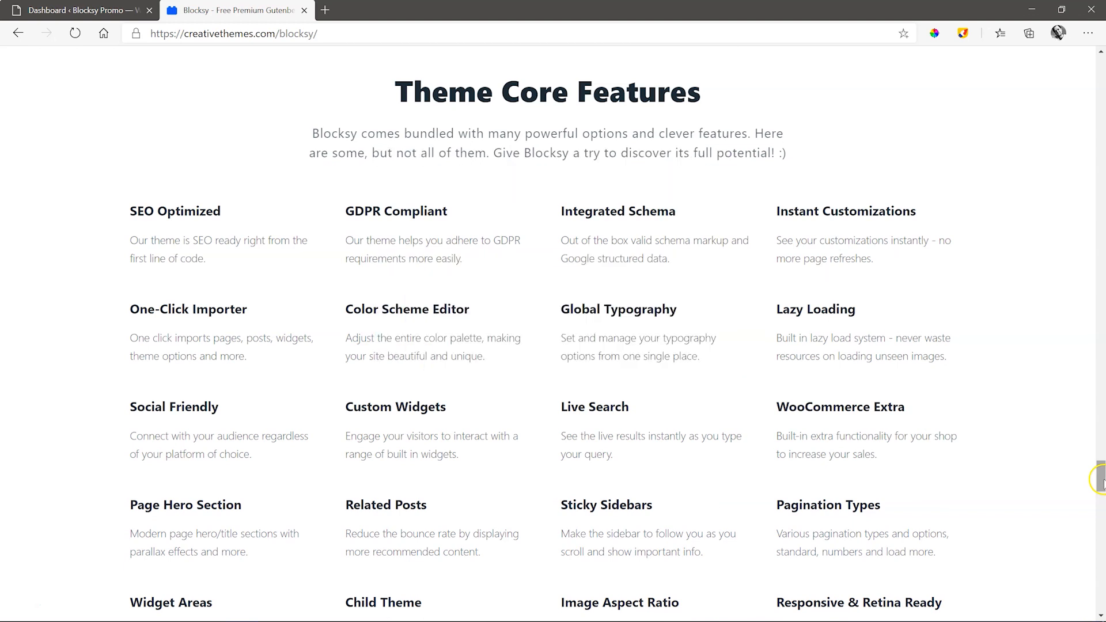
Scroll through Blocksy's core features, then return to the WordPress dashboard
scroll("down", 3)
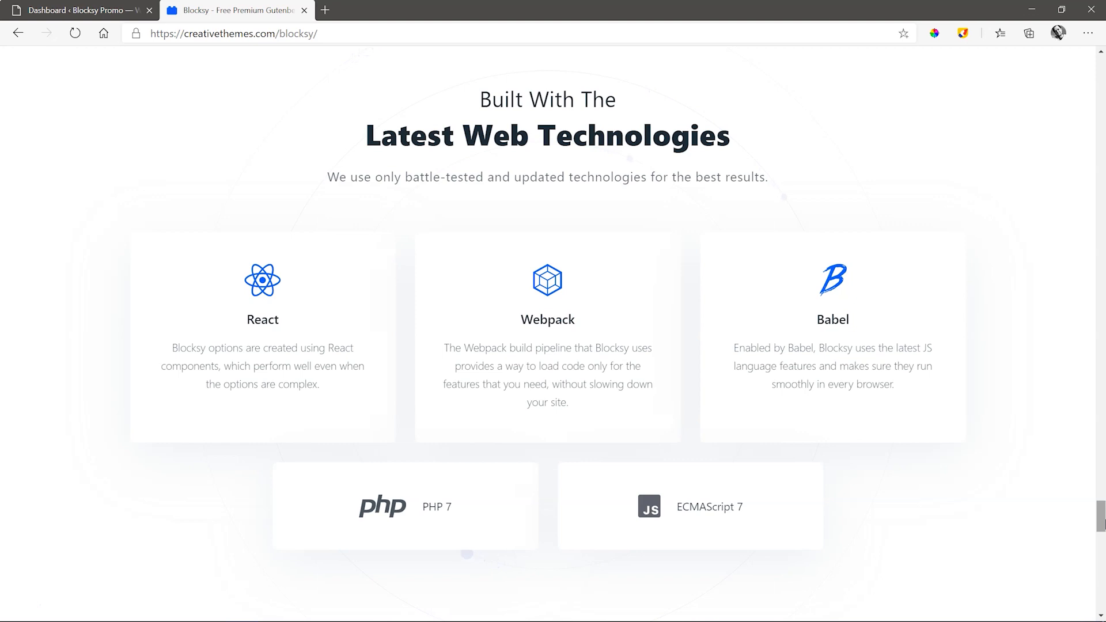
scroll("down", 3)
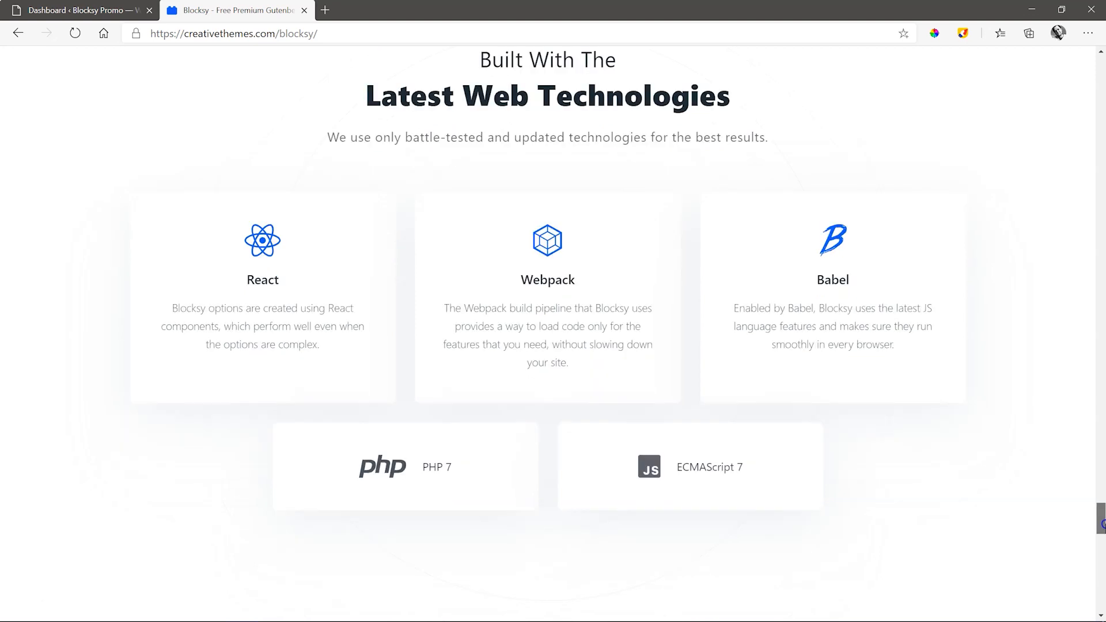
scroll("down", 3)
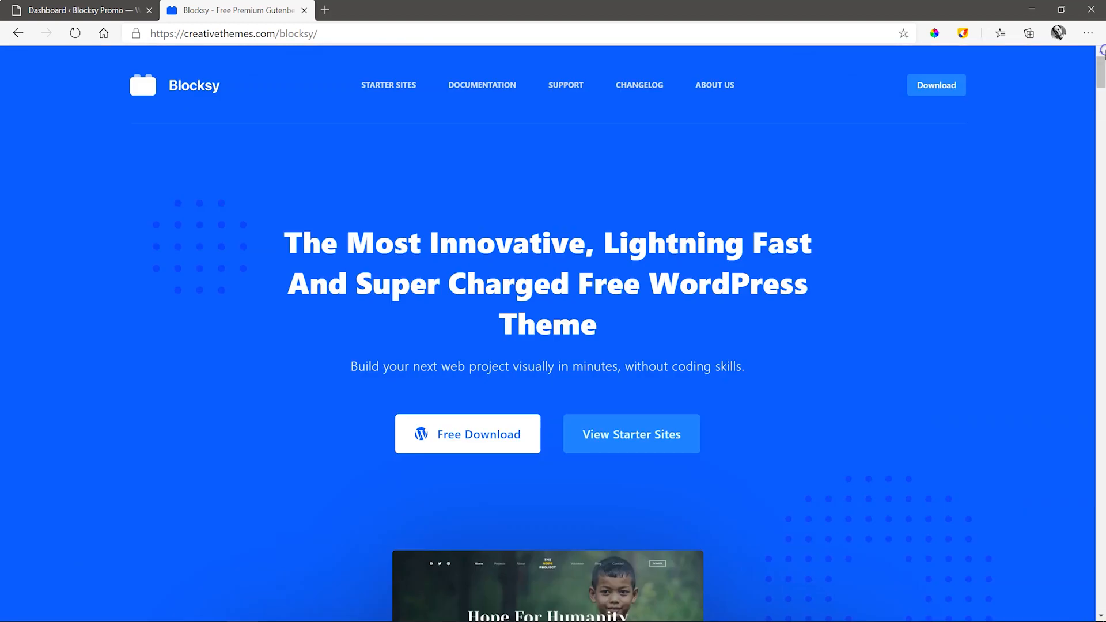
left_click(389, 84)
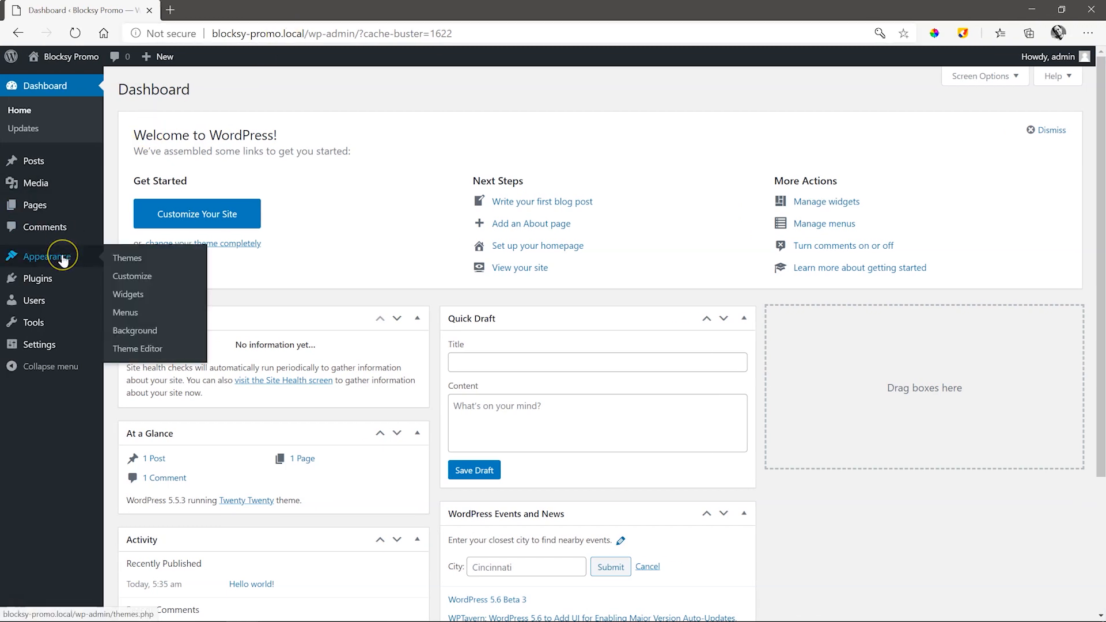
Search the theme directory for 'blocksy' and activate the Blocksy theme
left_click(127, 258)
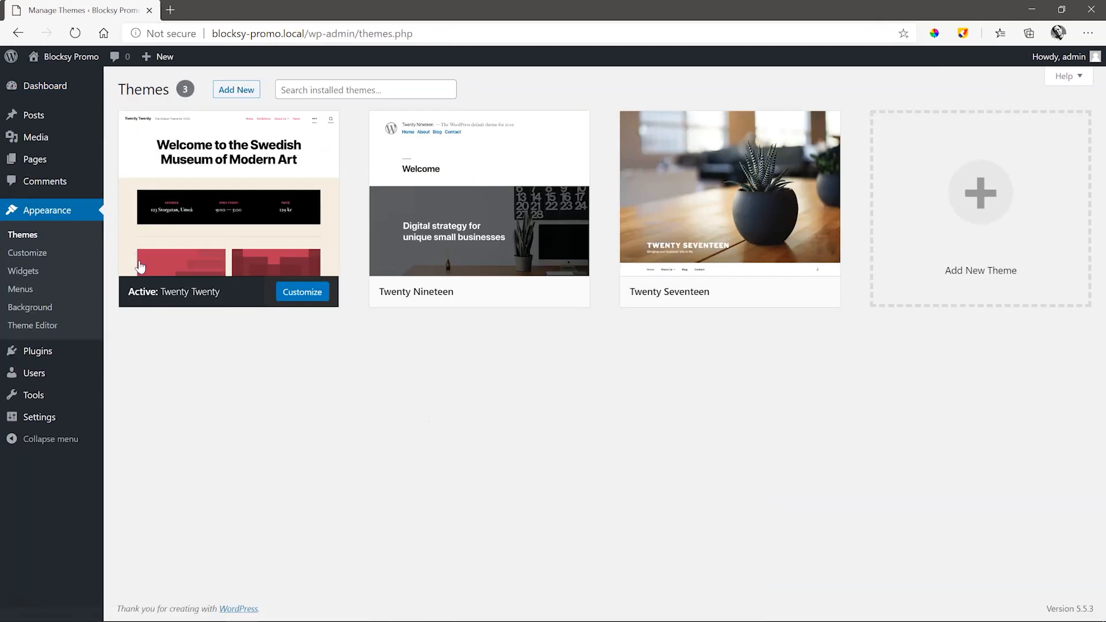
left_click(236, 90)
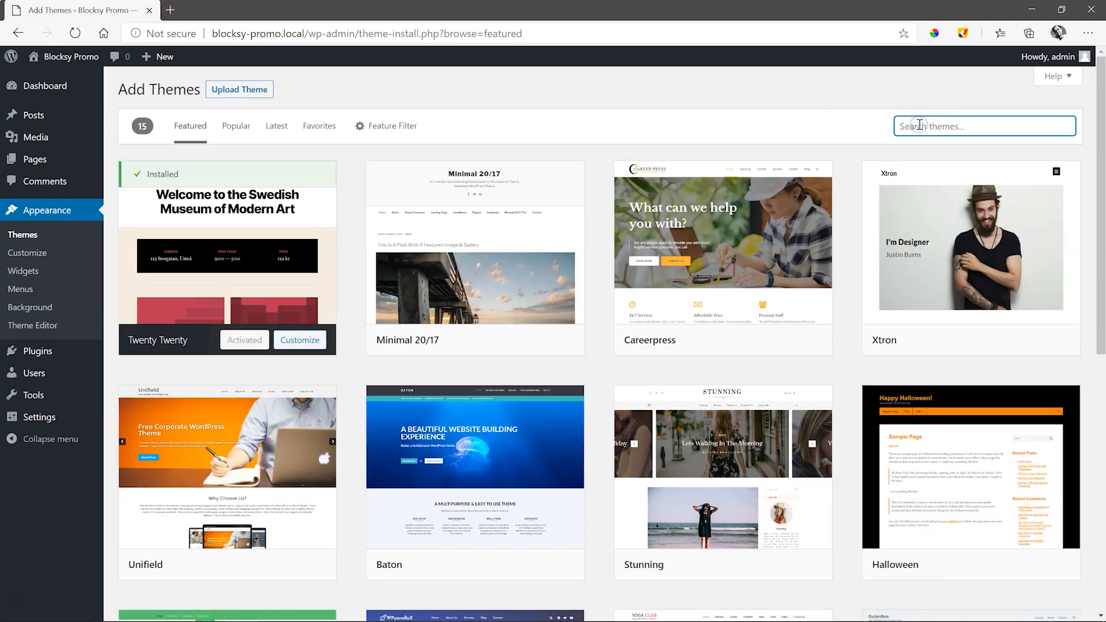
type("blocksy")
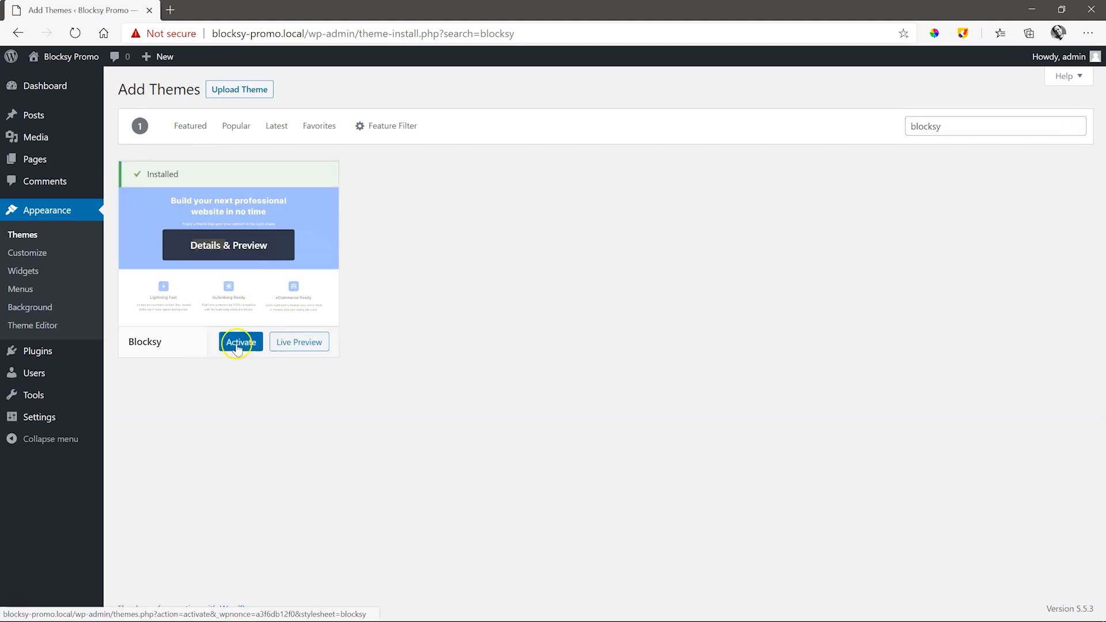
left_click(240, 342)
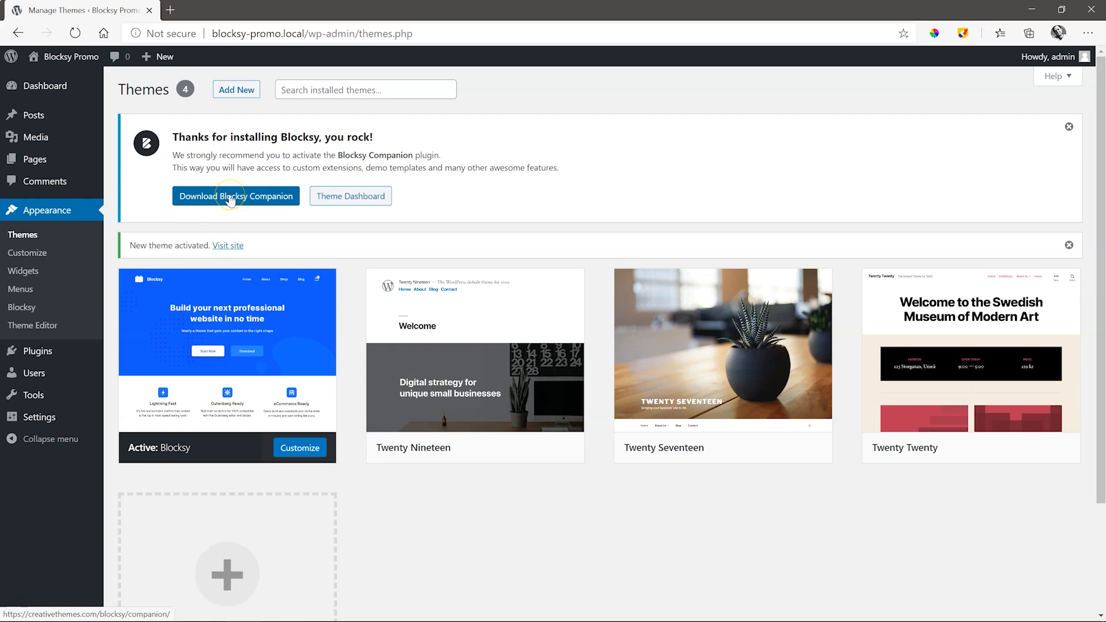
Download the Blocksy Companion plugin zip and go to the Plugins screen
left_click(235, 196)
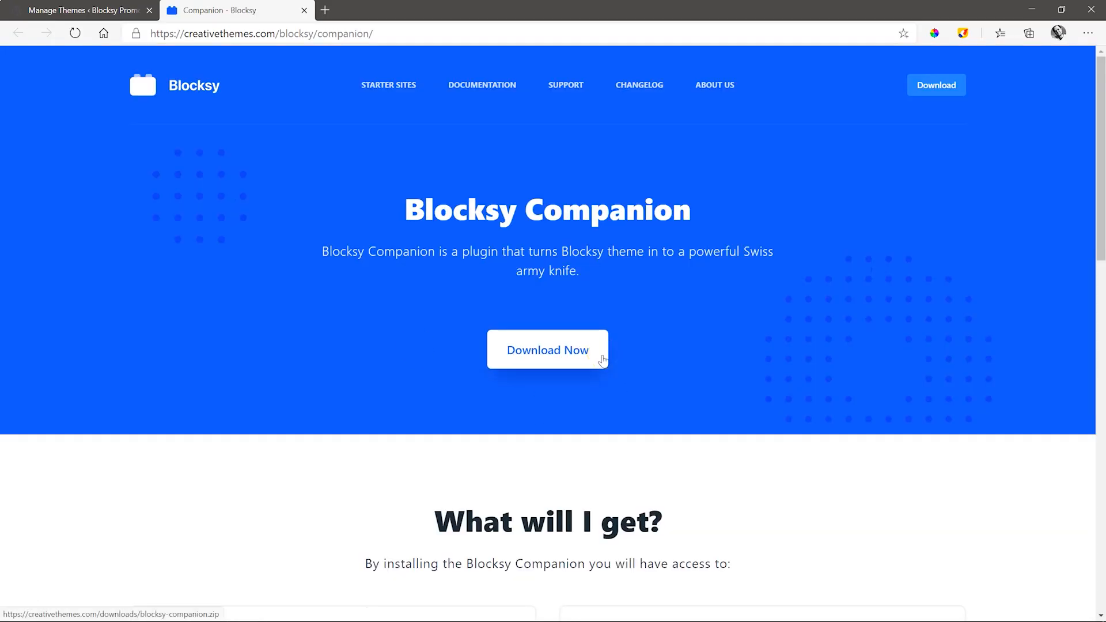
left_click(547, 350)
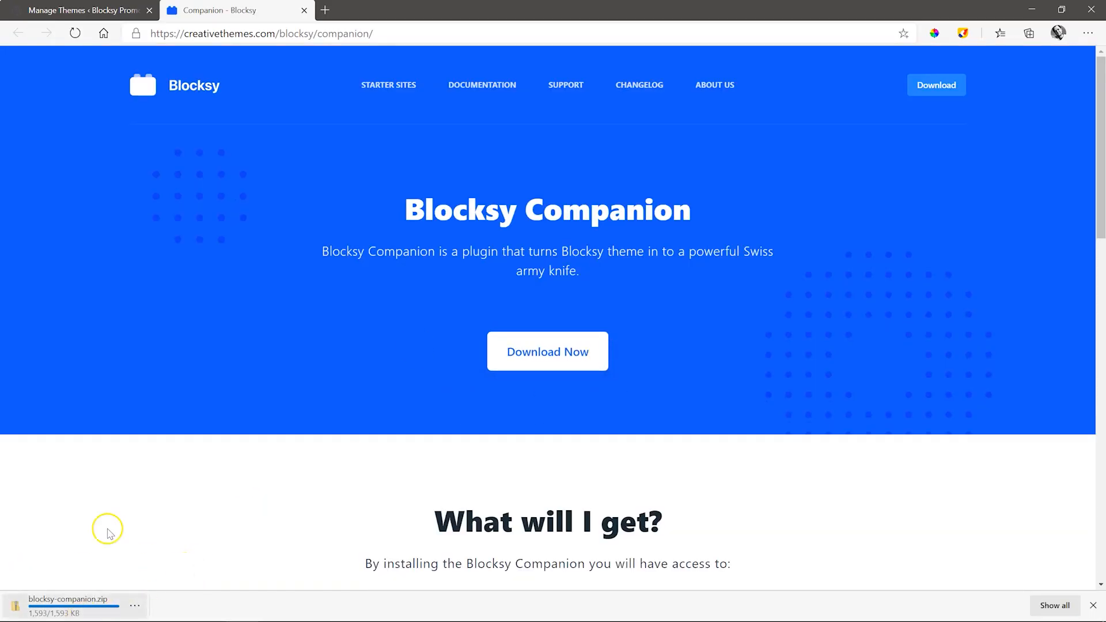
left_click(79, 11)
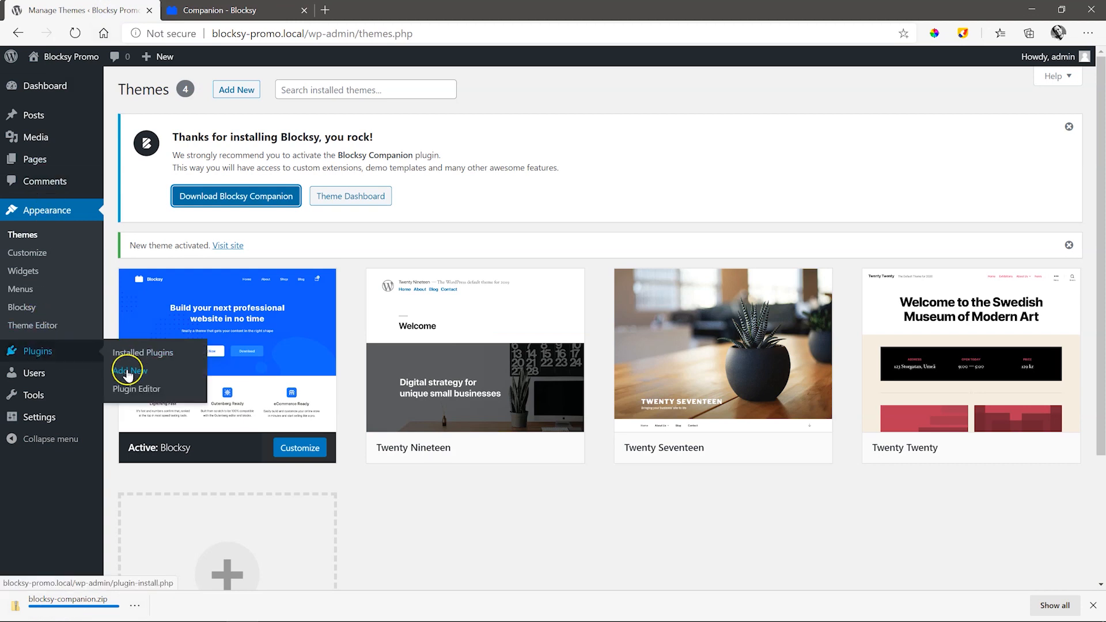
left_click(131, 371)
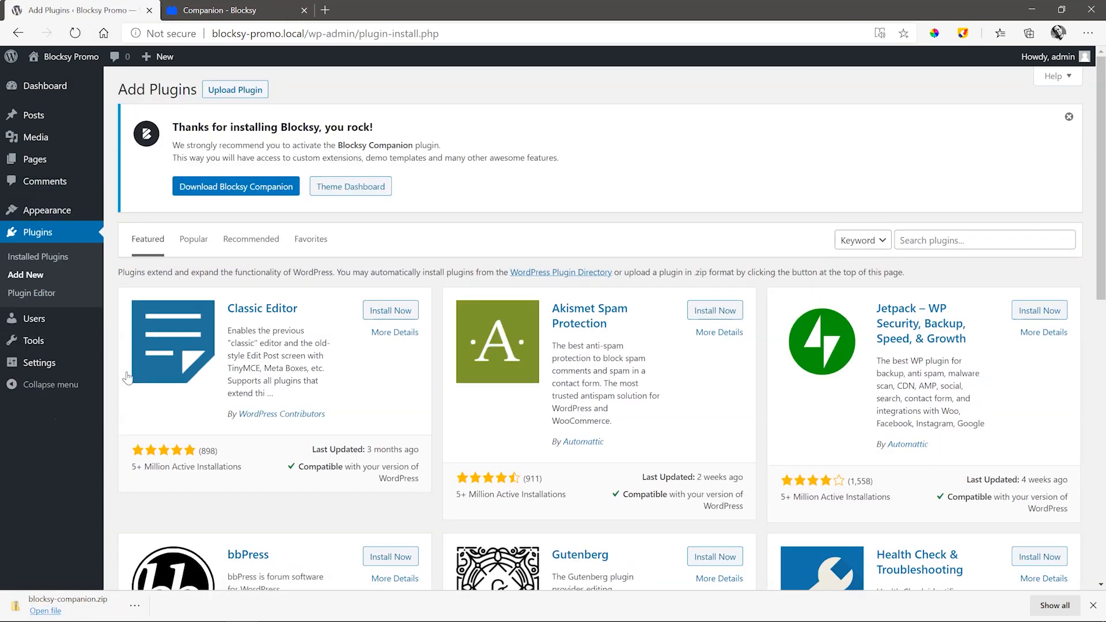
Upload blocksy-companion.zip, install it and activate the plugin
left_click(235, 89)
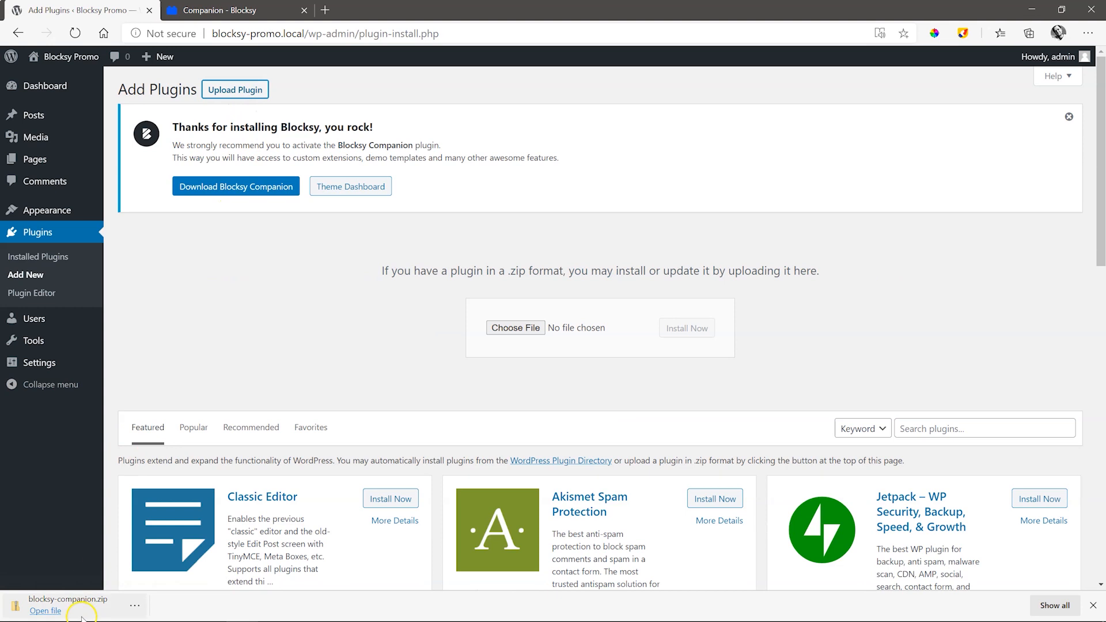
left_click(515, 328)
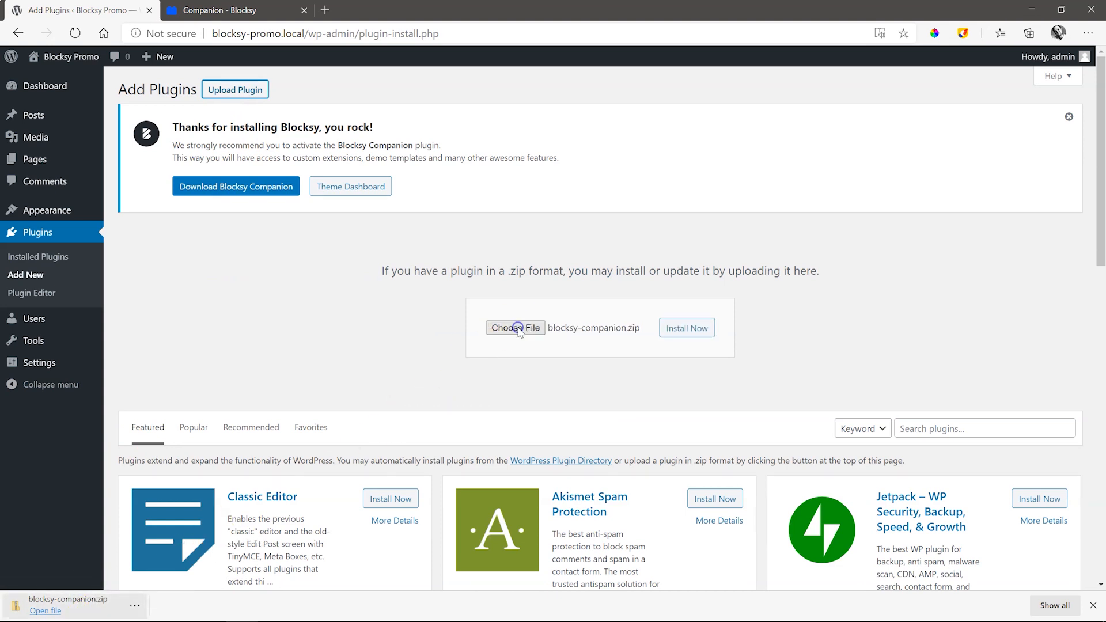
left_click(686, 328)
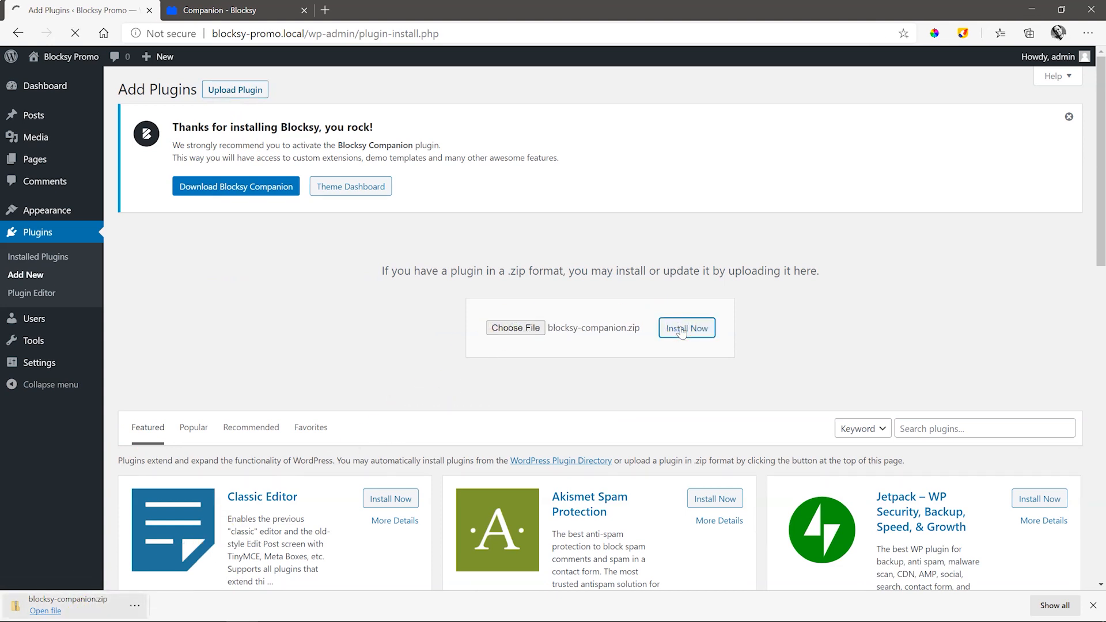
left_click(686, 328)
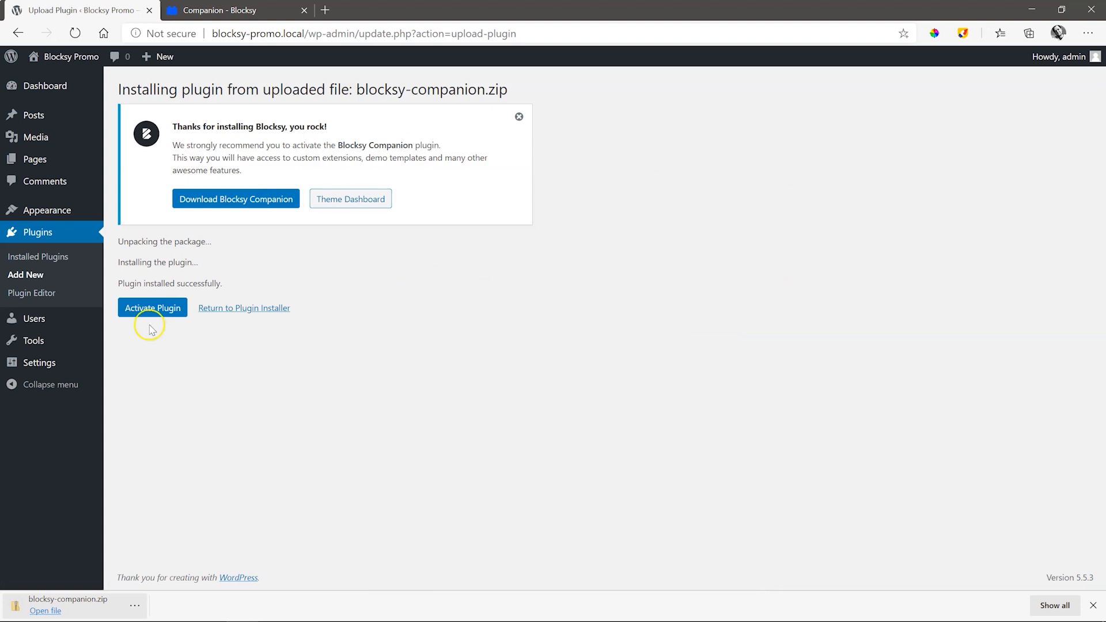
left_click(152, 309)
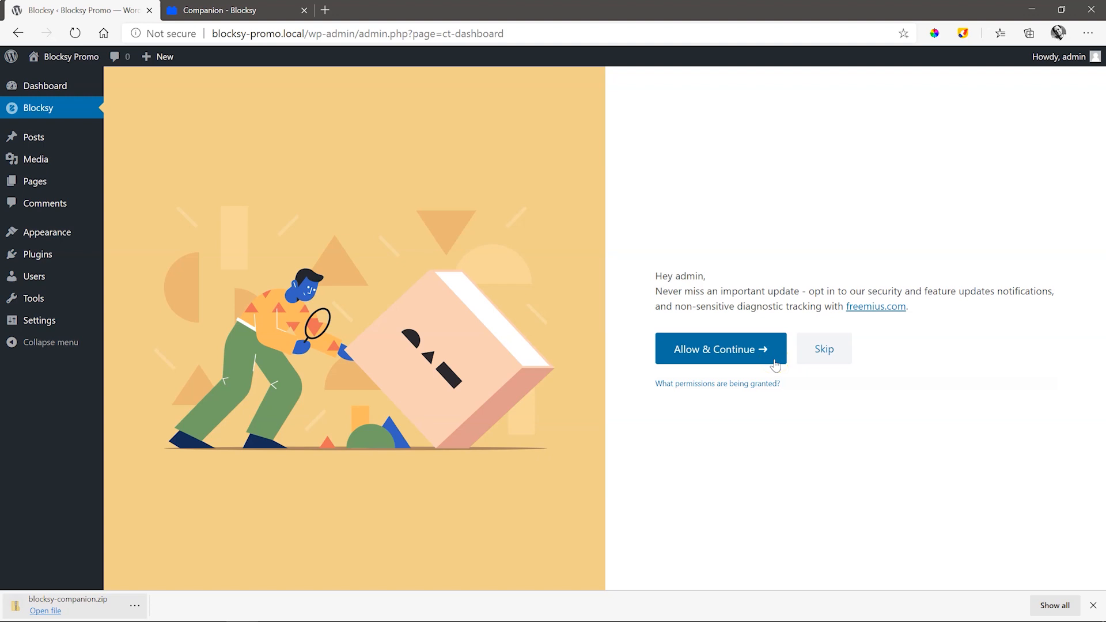
Skip the Blocksy update notifications and tracking opt-in
left_click(824, 348)
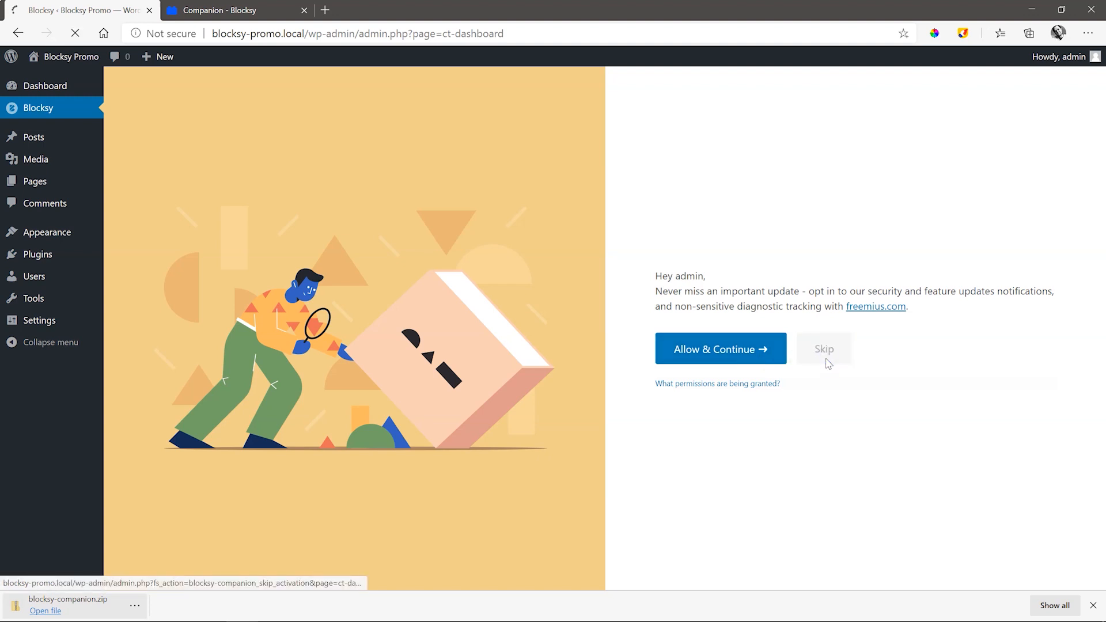
left_click(823, 348)
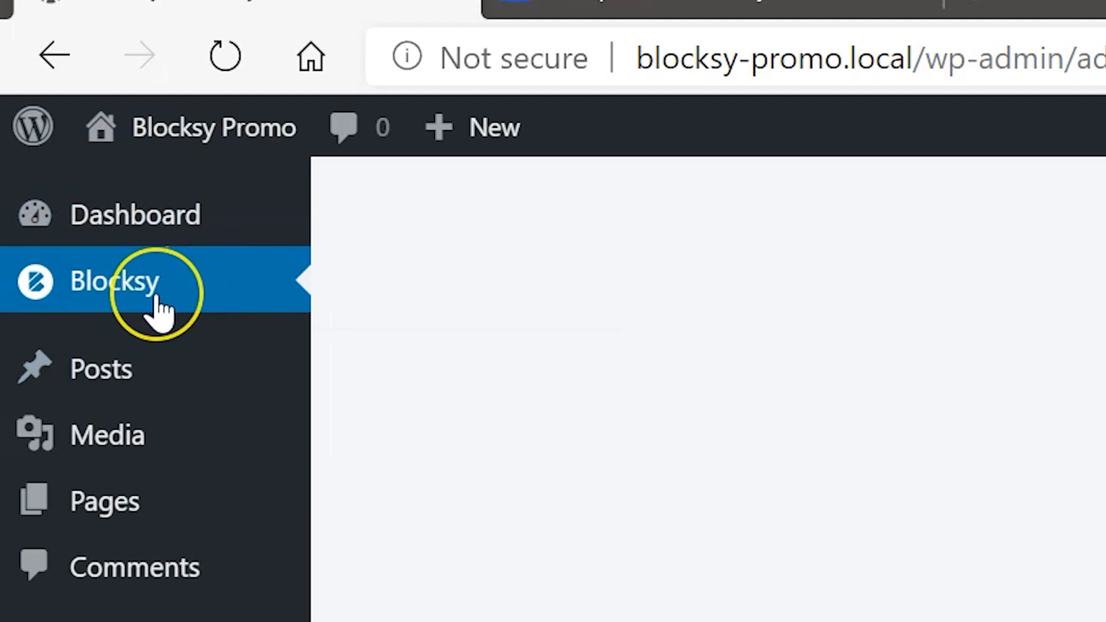
View the Blocksy dashboard home with Getting Started and Beta Updates sections
left_click(113, 281)
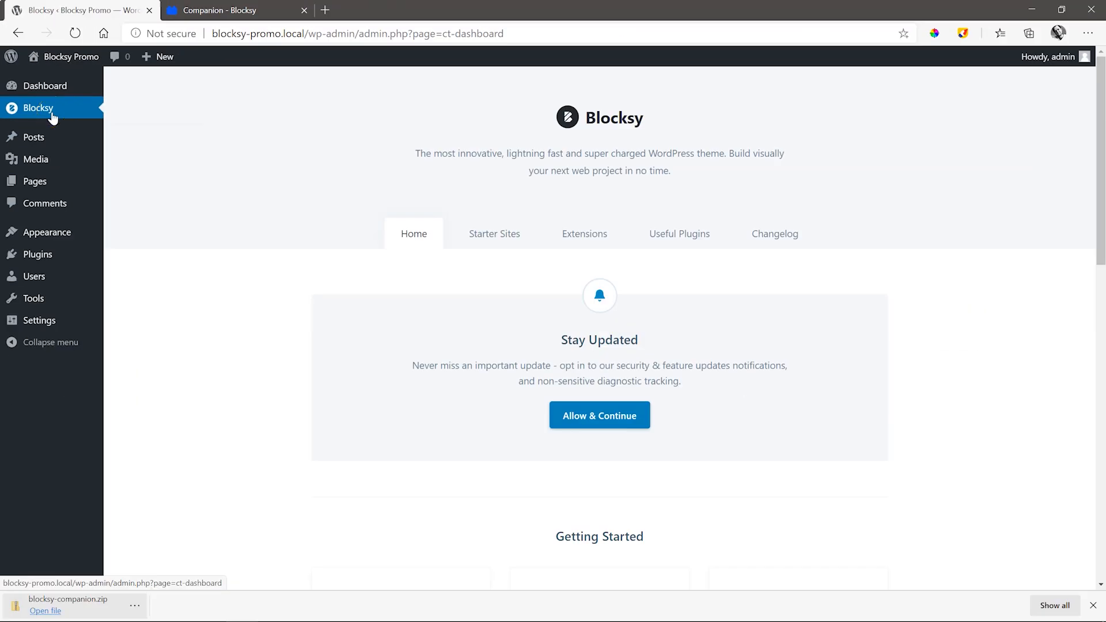
scroll("down", 3)
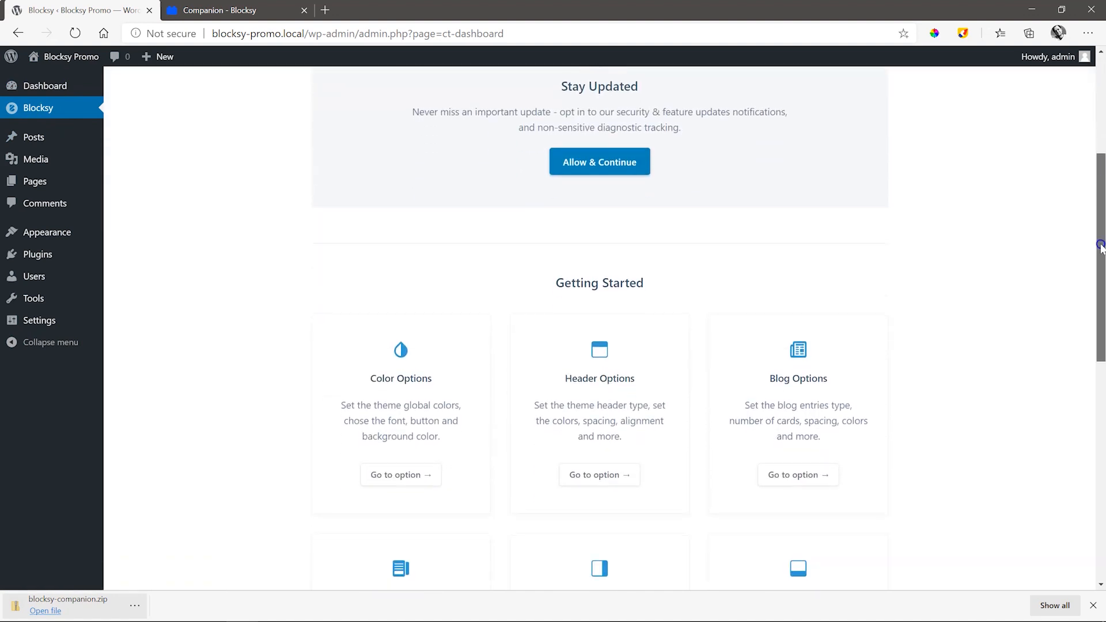
scroll("down", 3)
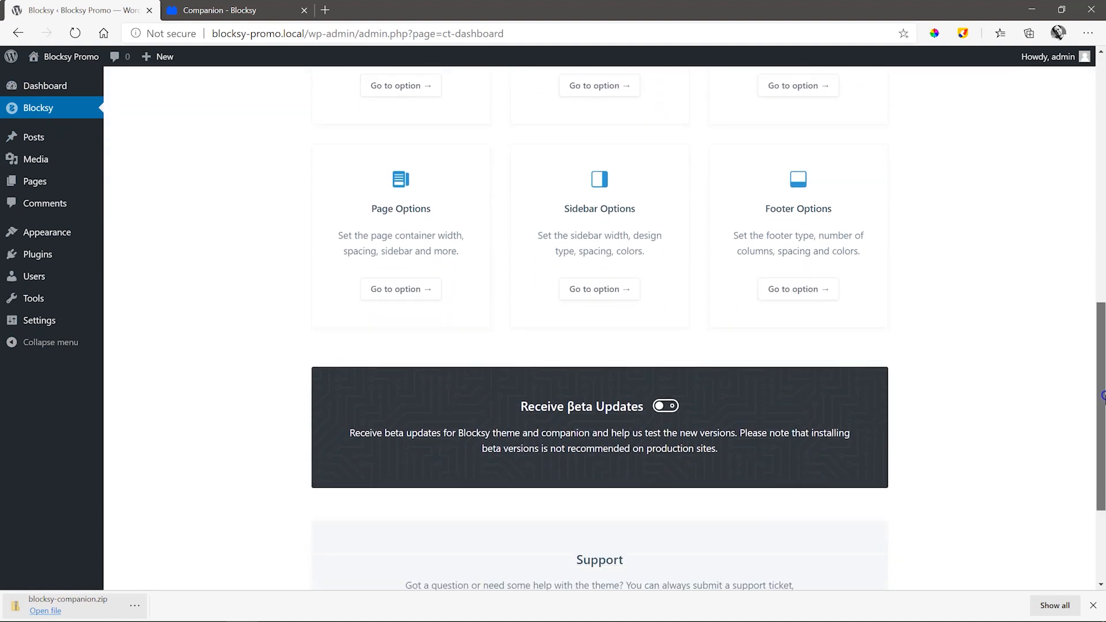
scroll("down", 3)
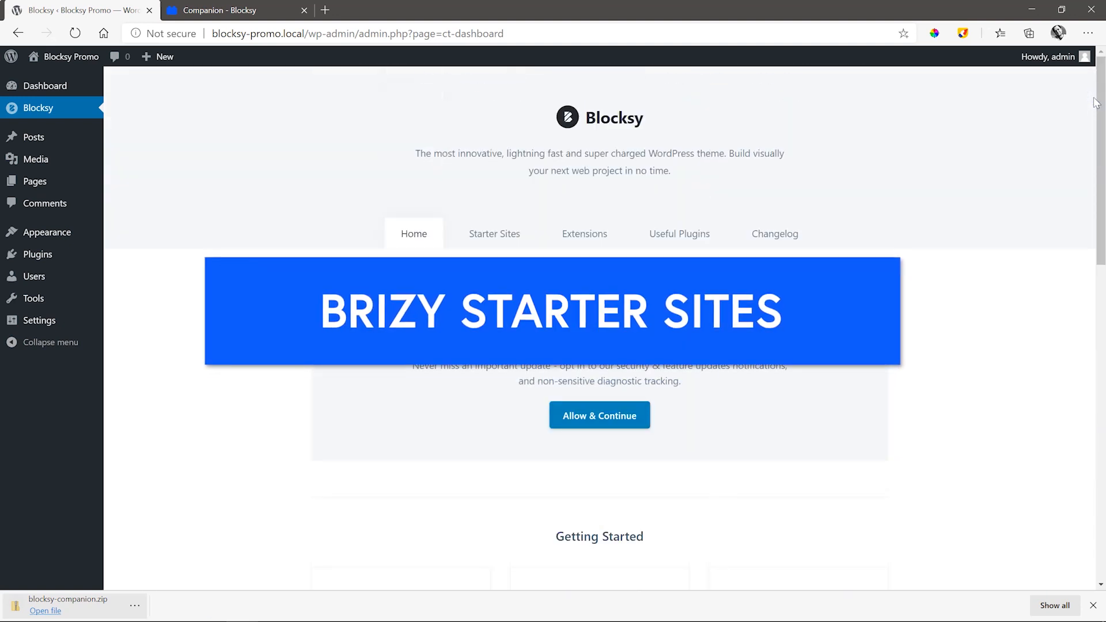
Browse the Starter Sites list: Modern Shop, App, Business, Charity, Travel, Blocksy News
left_click(499, 234)
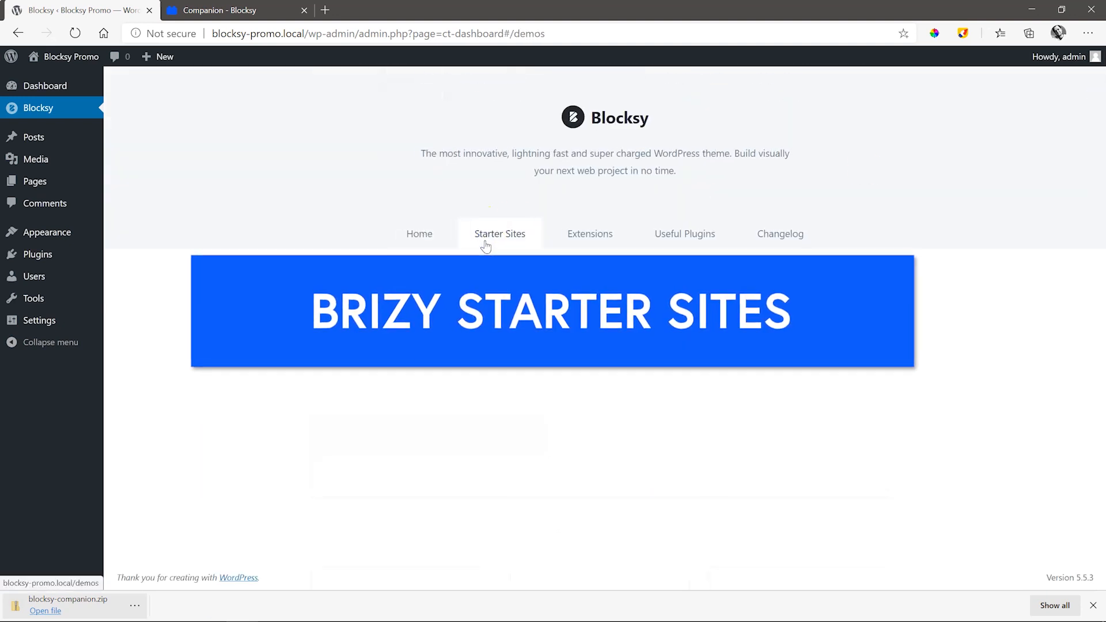
left_click(499, 234)
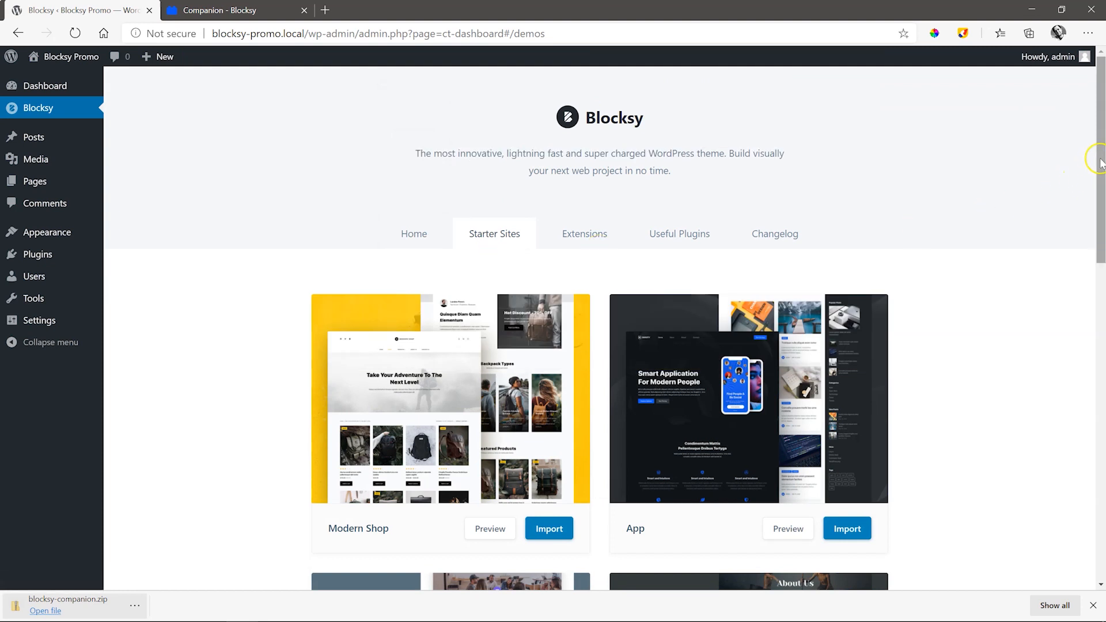
scroll("down", 3)
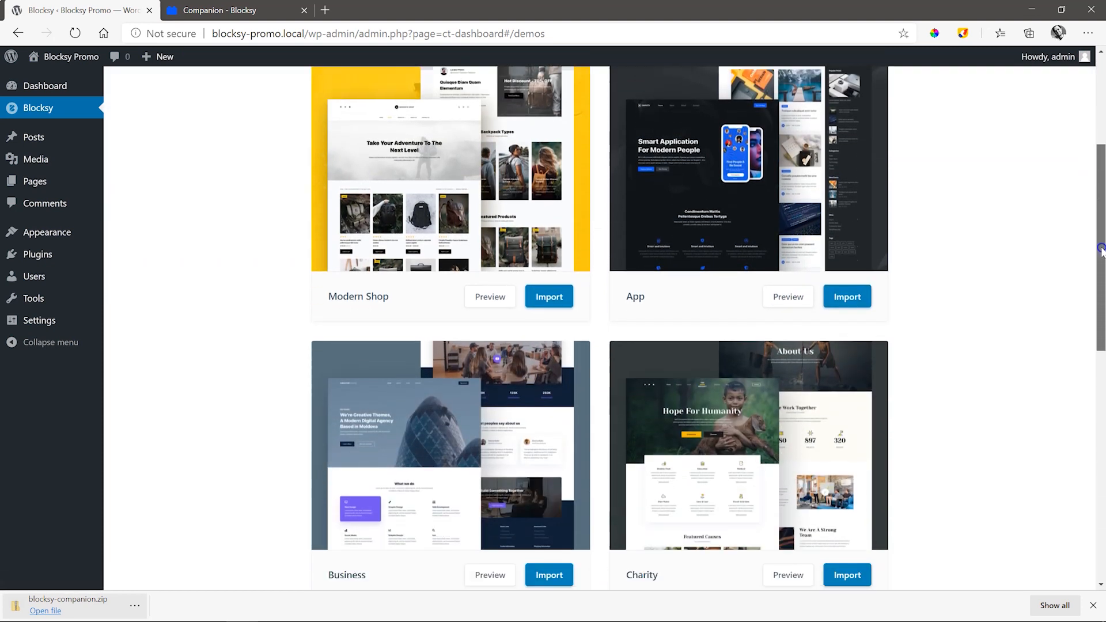
scroll("down", 3)
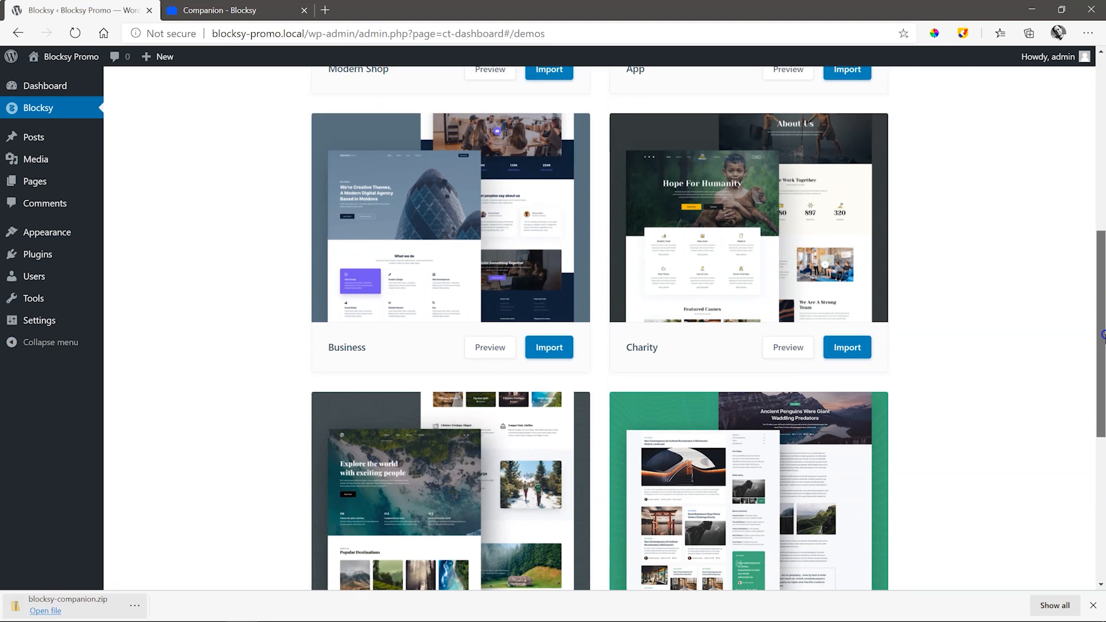
scroll("down", 3)
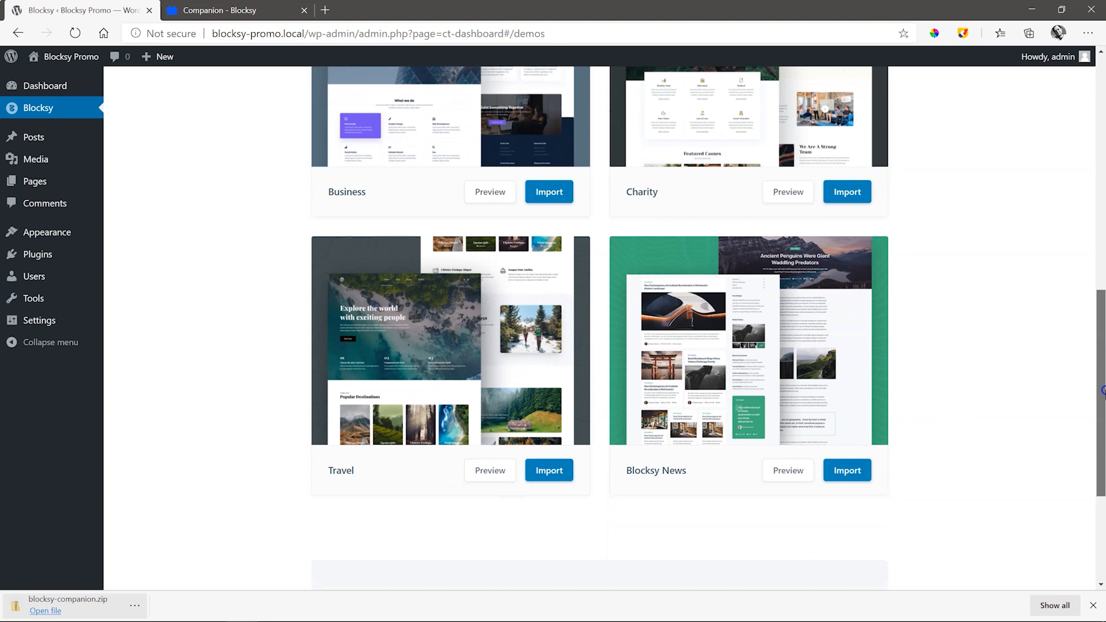
Preview the Travel starter site demo and scroll through its sections
left_click(490, 470)
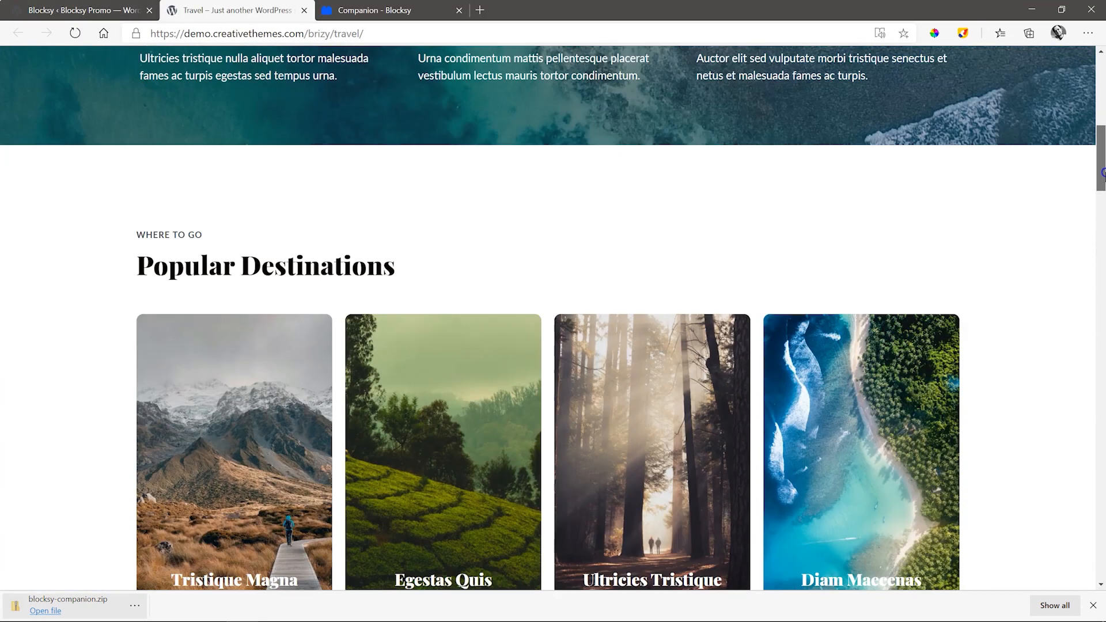
scroll("down", 3)
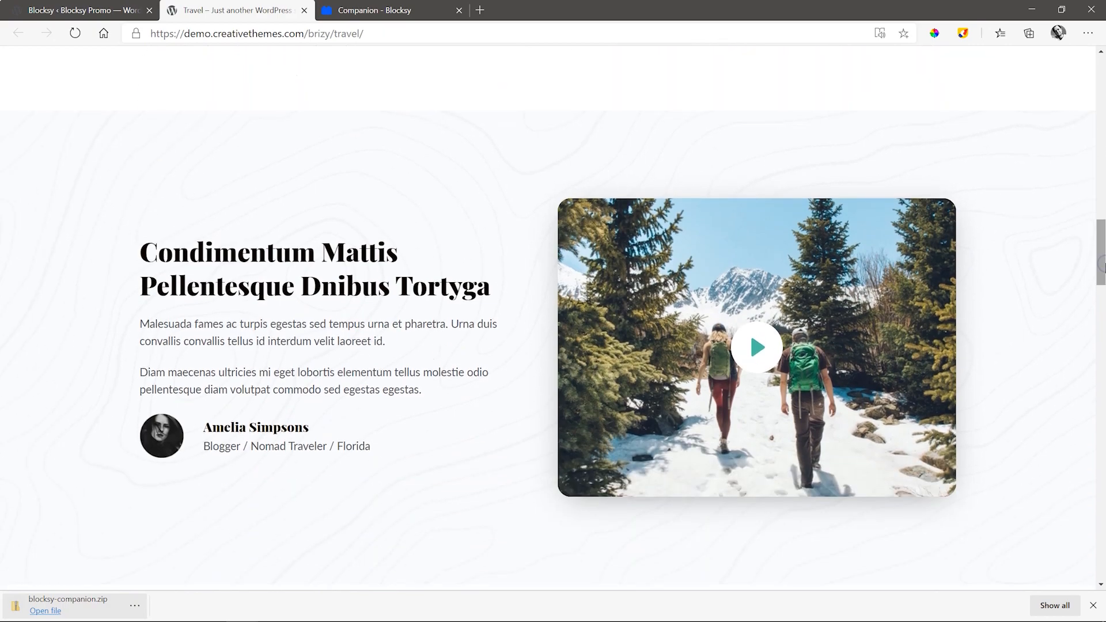
scroll("down", 3)
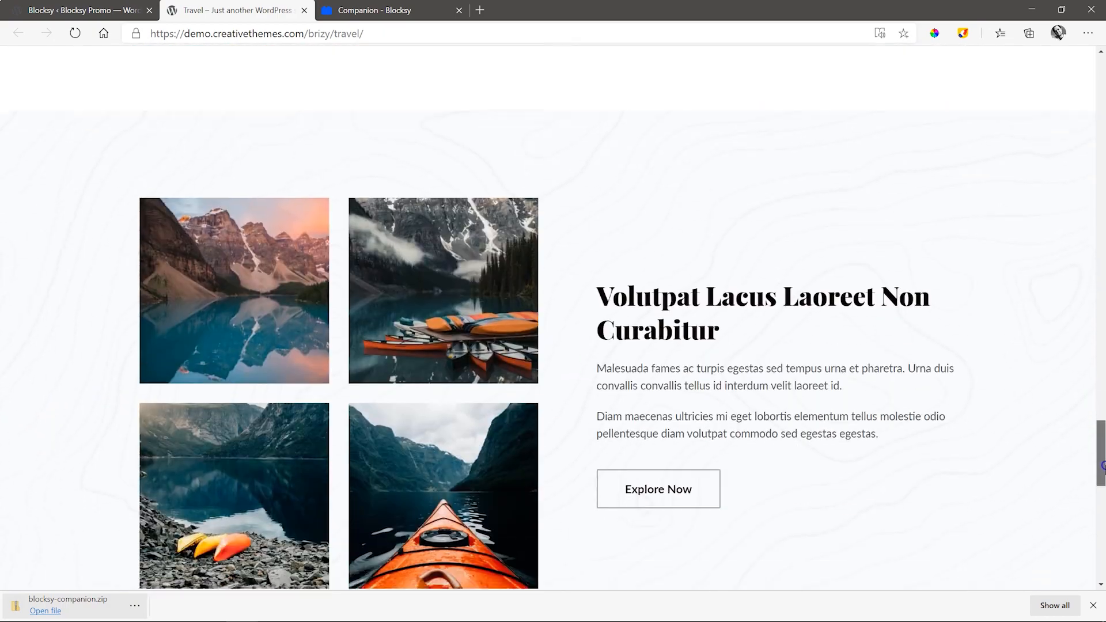
left_click(84, 10)
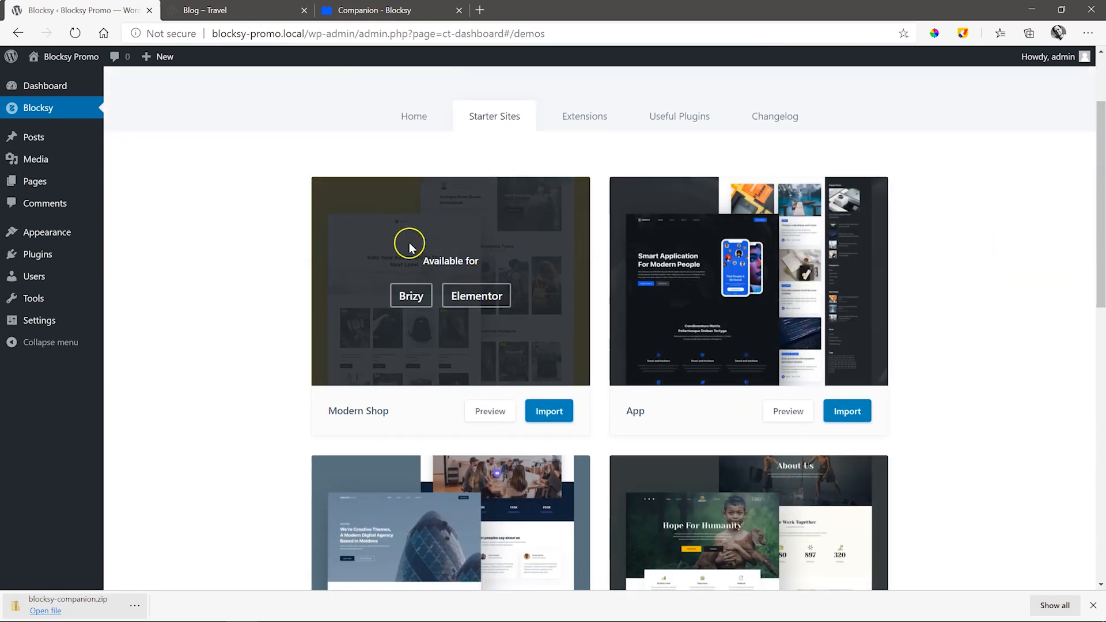
Run the Modern Shop import with Brizy builder, Brizy and WooCommerce plugins, Clean Install
left_click(548, 411)
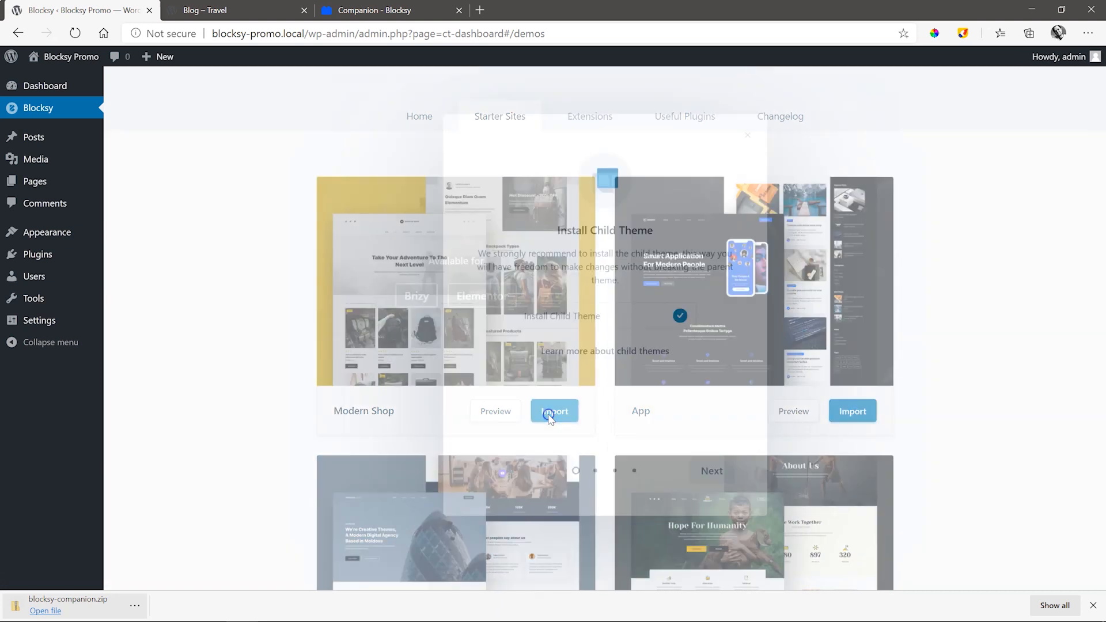
left_click(554, 411)
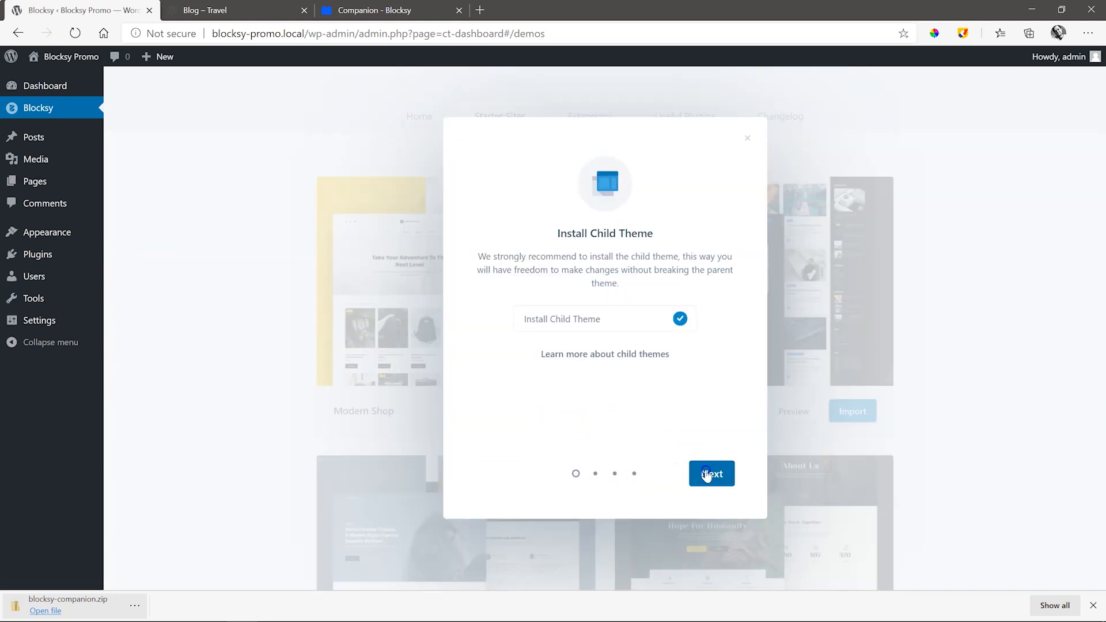
left_click(711, 474)
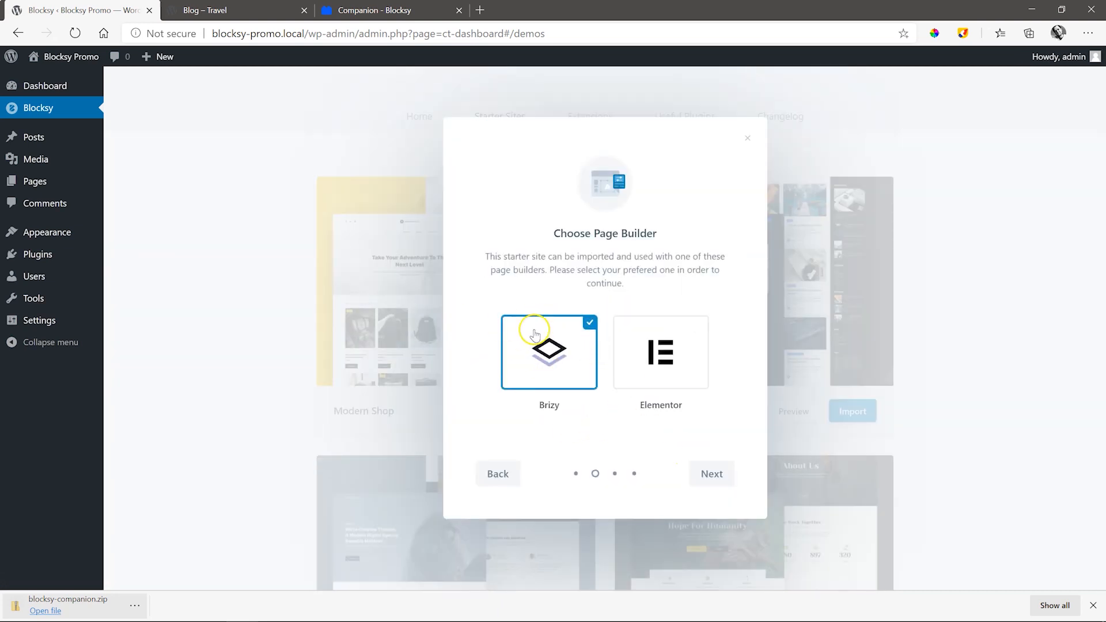
left_click(711, 473)
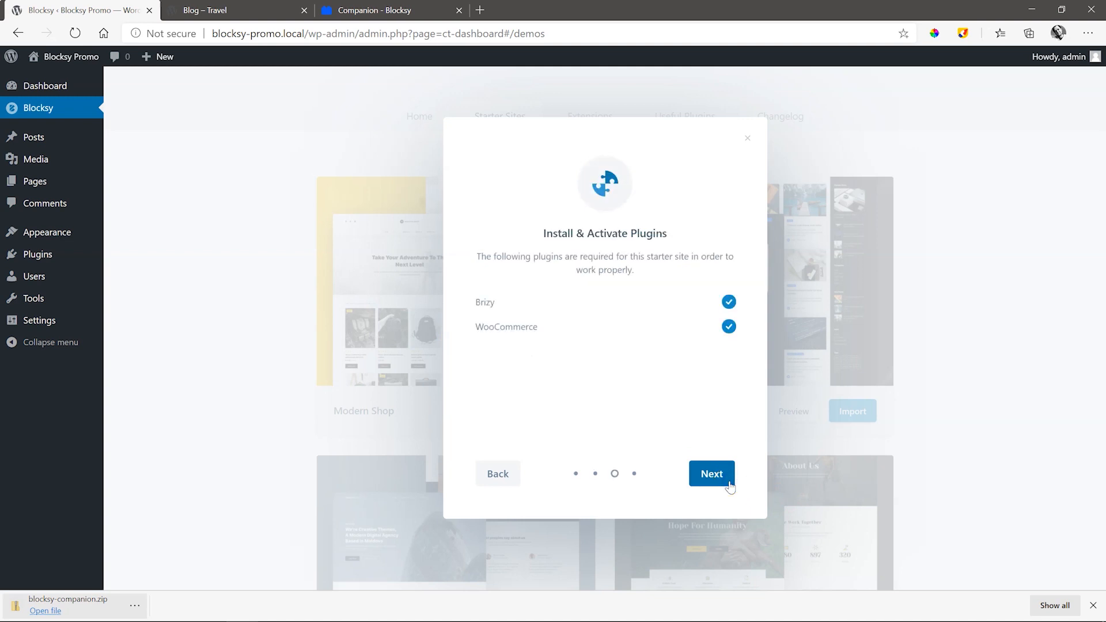
left_click(711, 473)
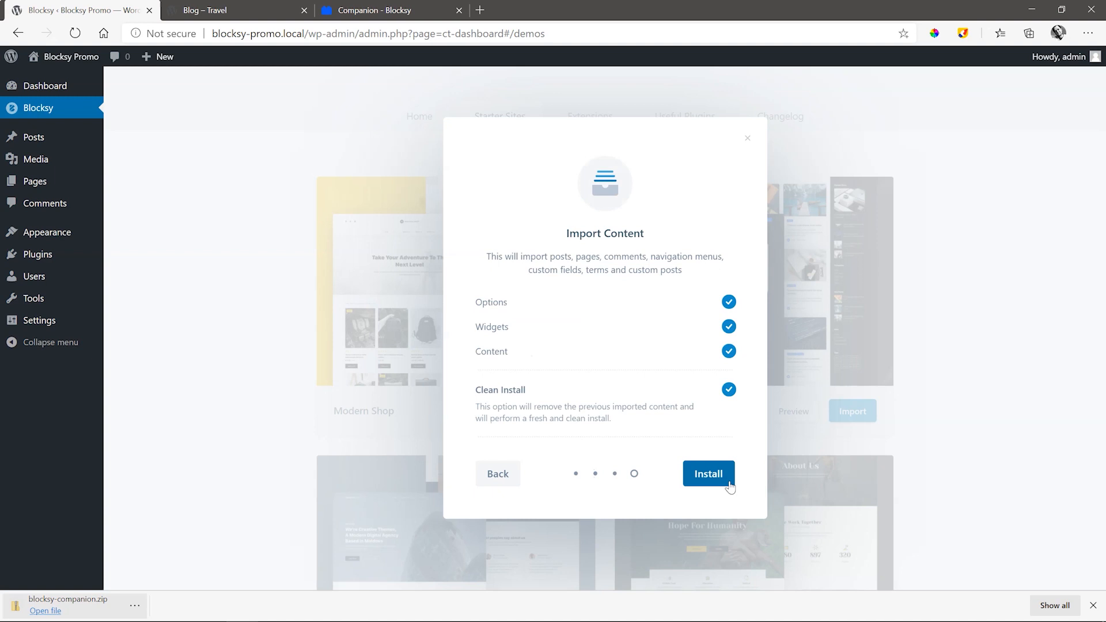
left_click(709, 473)
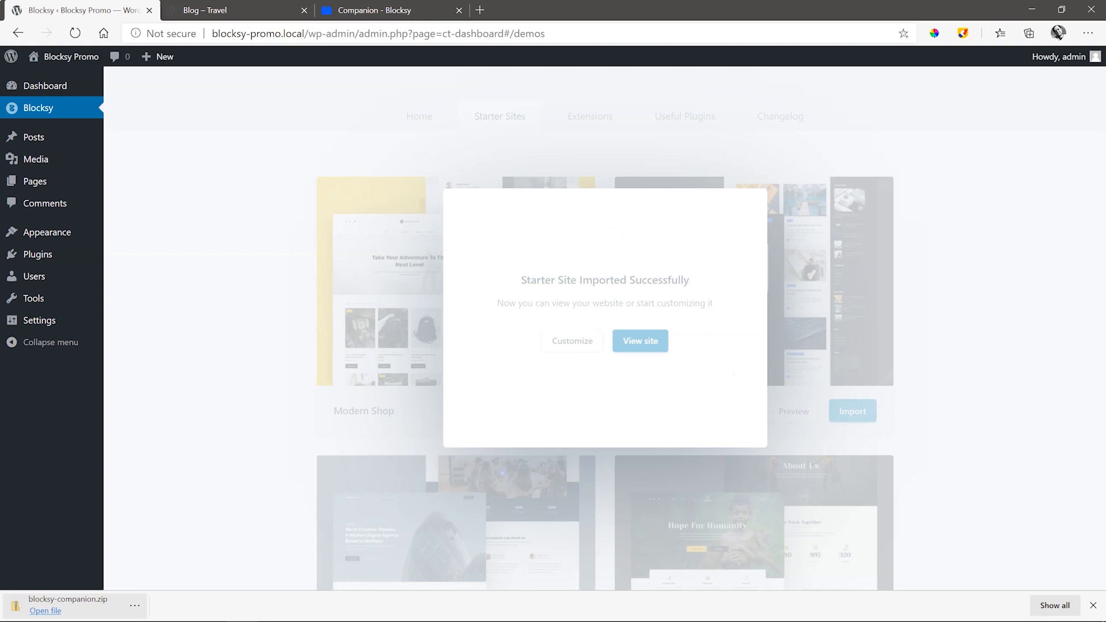
View the imported Modern Shop site and its Right Sidebar shop product grid
left_click(639, 341)
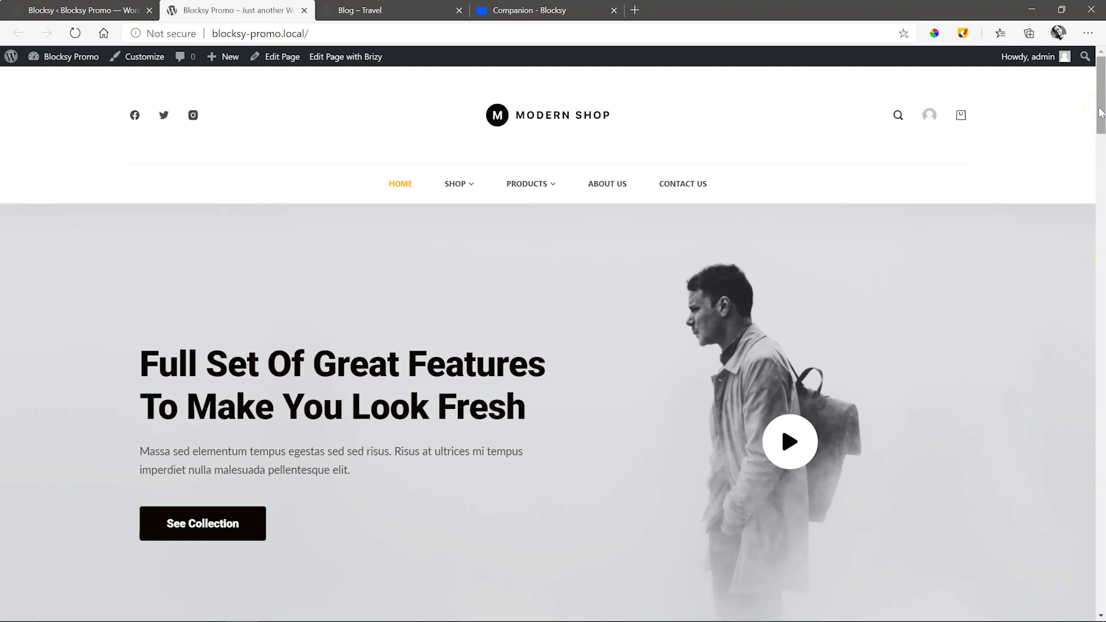
scroll("down", 3)
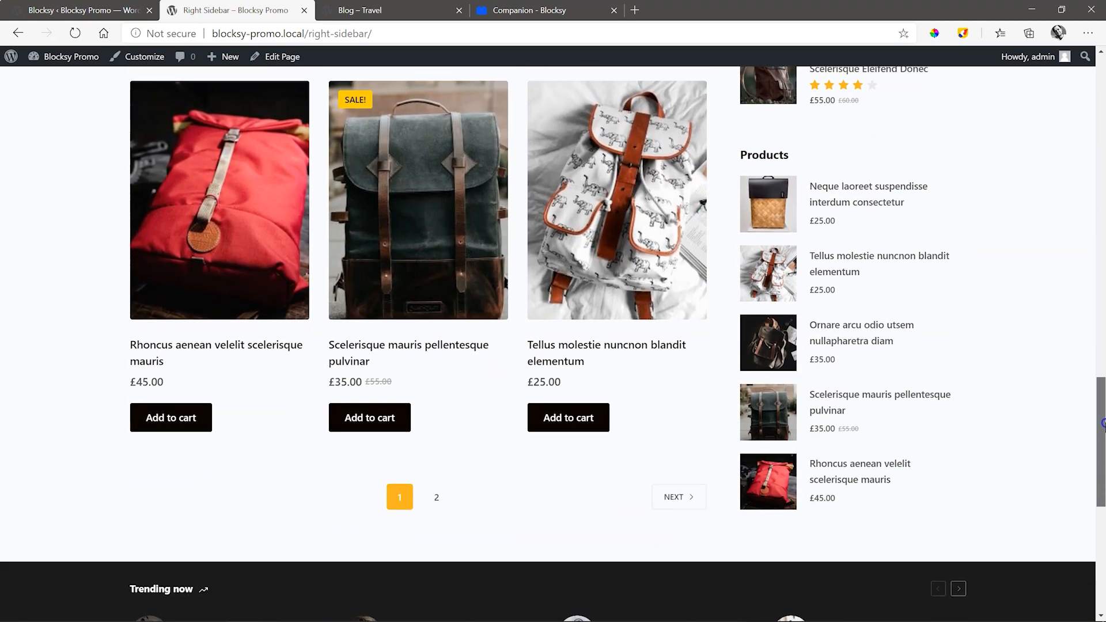
scroll("down", 3)
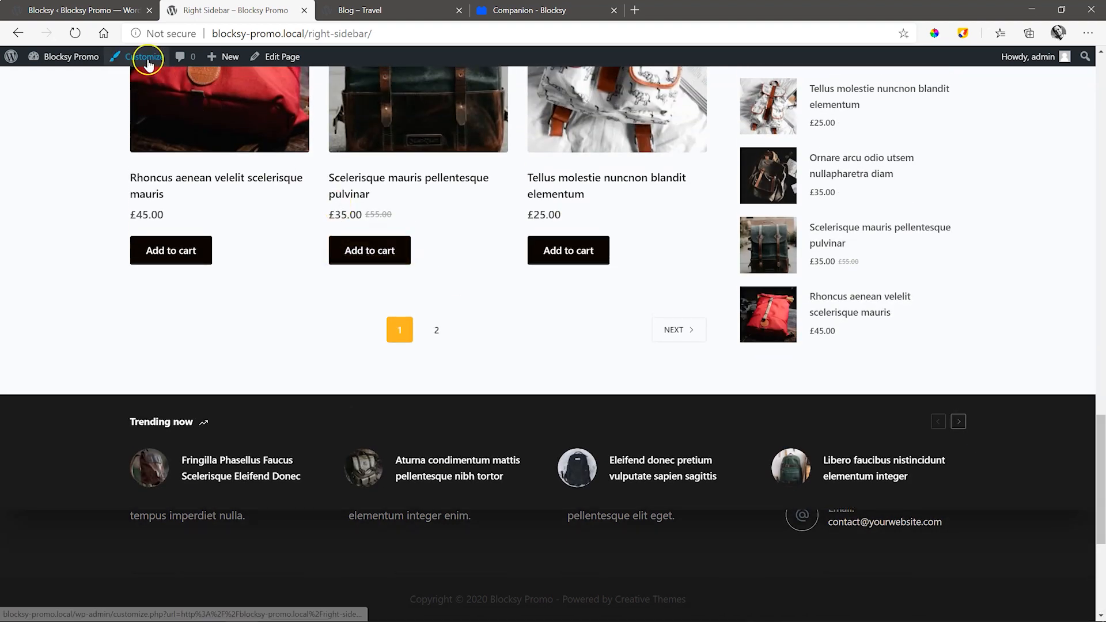
Add a Button element to the header's Top Row in the Customizer and bring up its settings
left_click(144, 56)
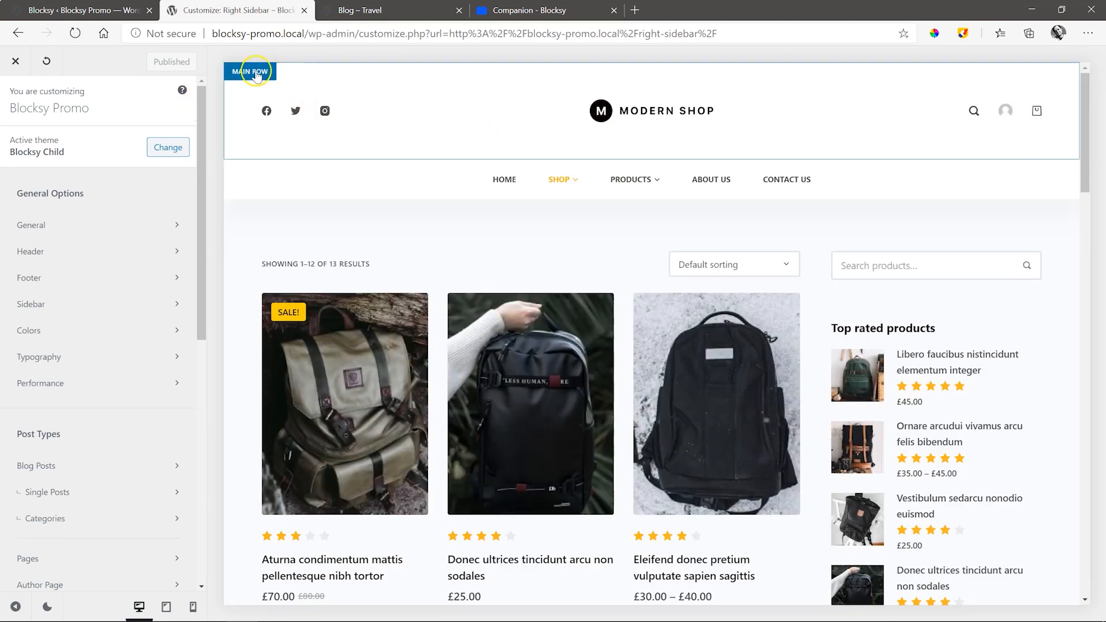
left_click(249, 71)
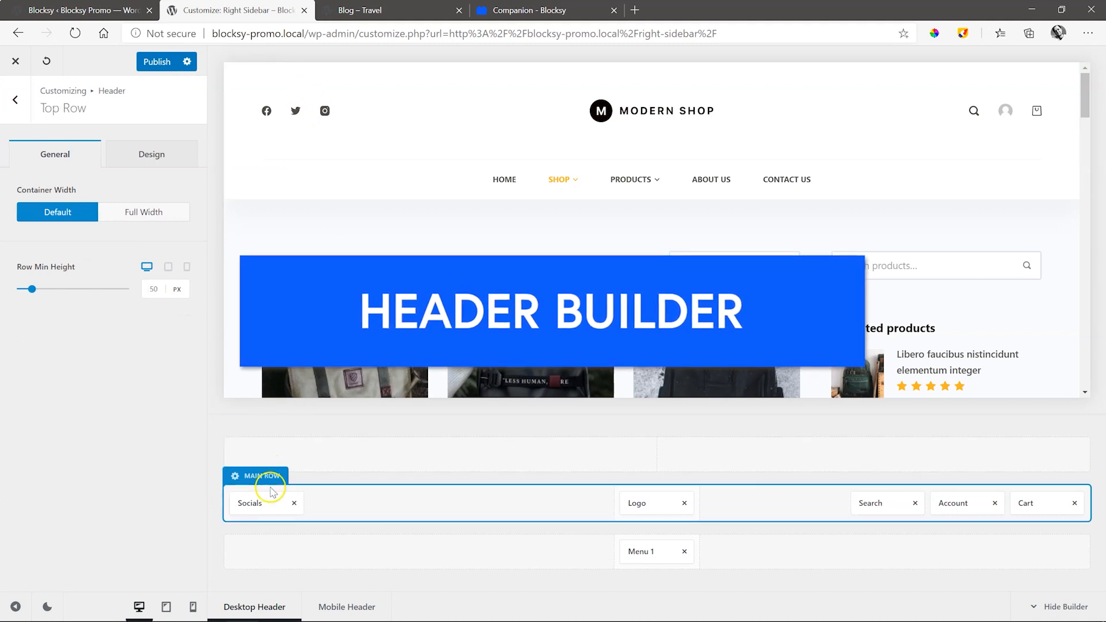
left_click(15, 99)
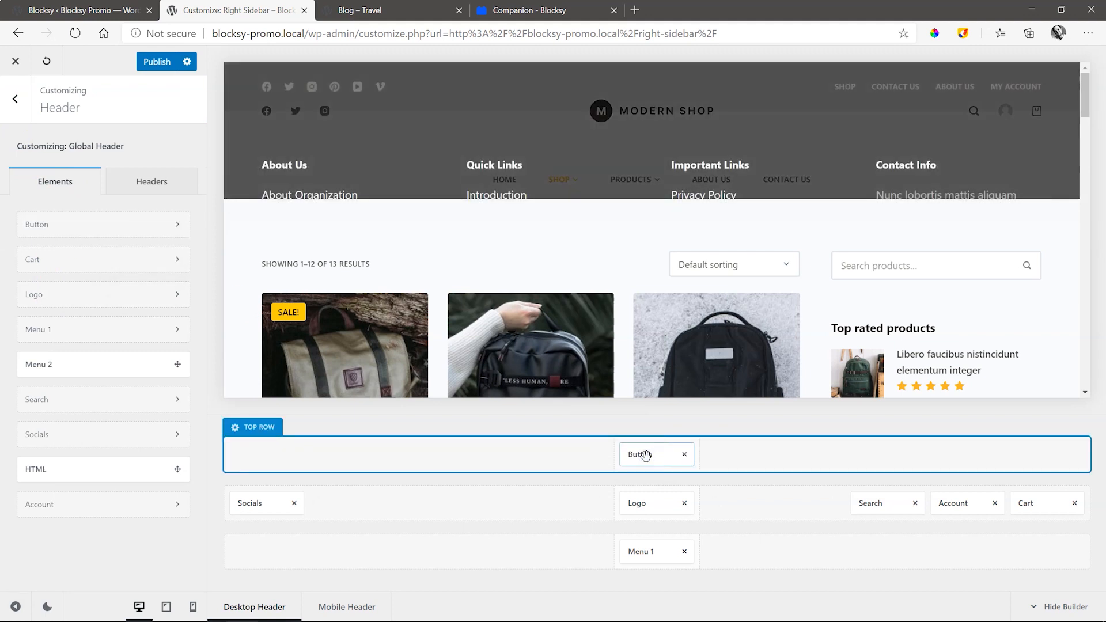
left_click(656, 454)
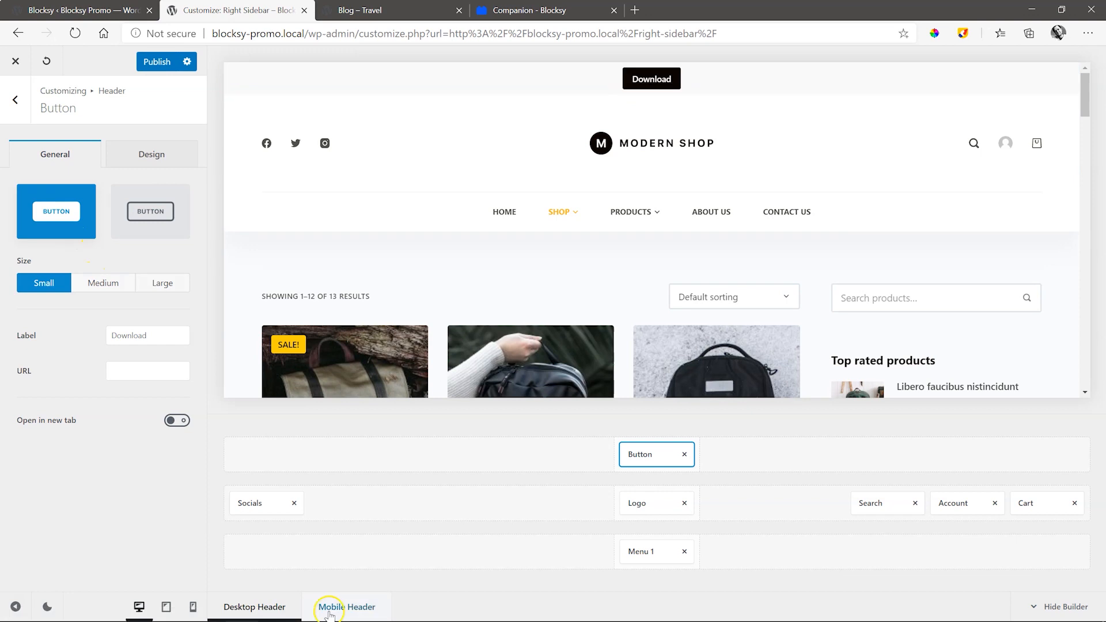
Preview the Mobile Header and its hamburger menu, then return to the live shop
left_click(347, 608)
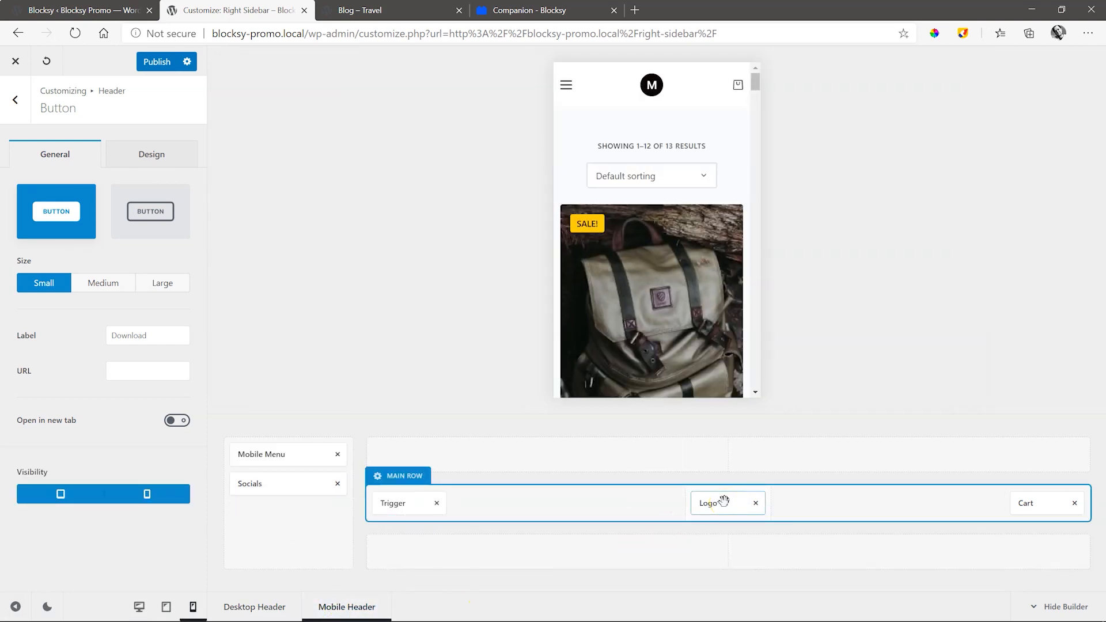
left_click(565, 84)
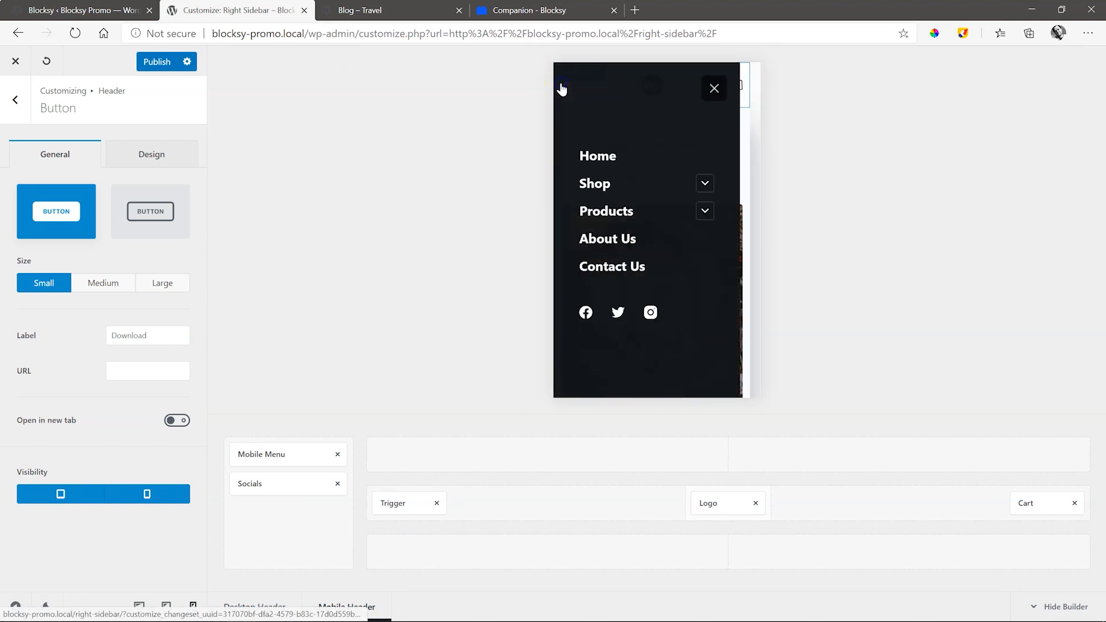
left_click(713, 89)
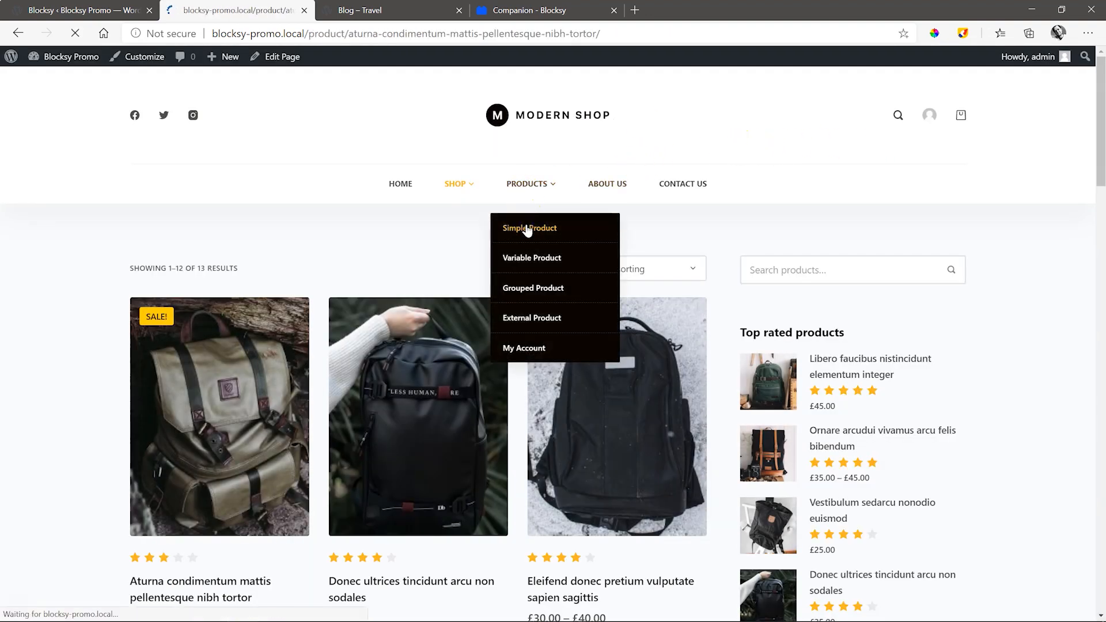
Browse the Simple Product page down to its related and trending products
left_click(529, 228)
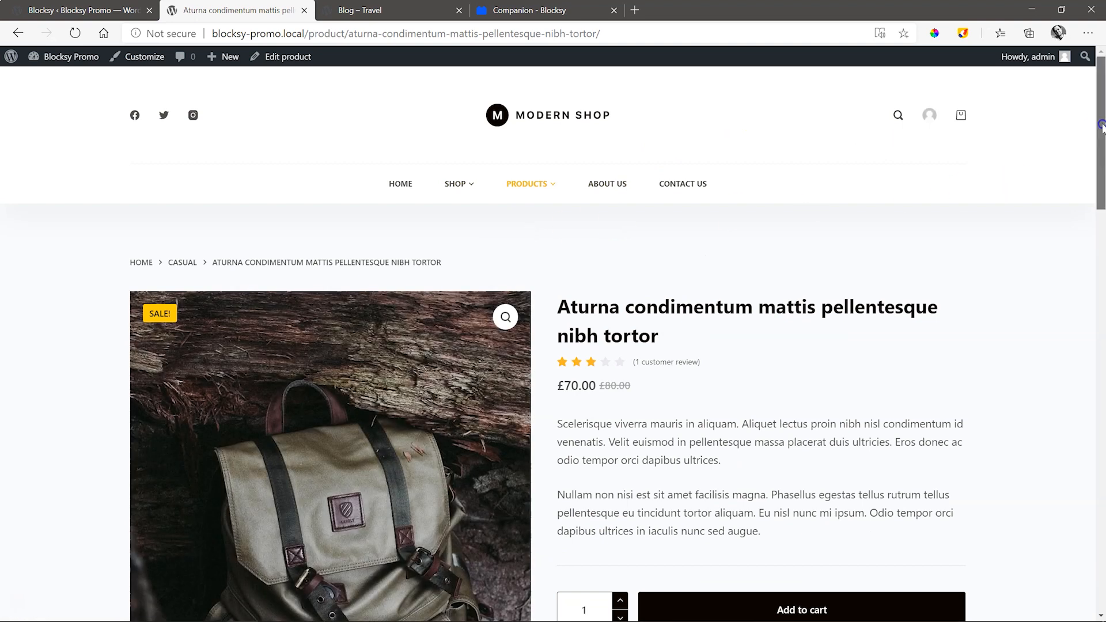
scroll("down", 3)
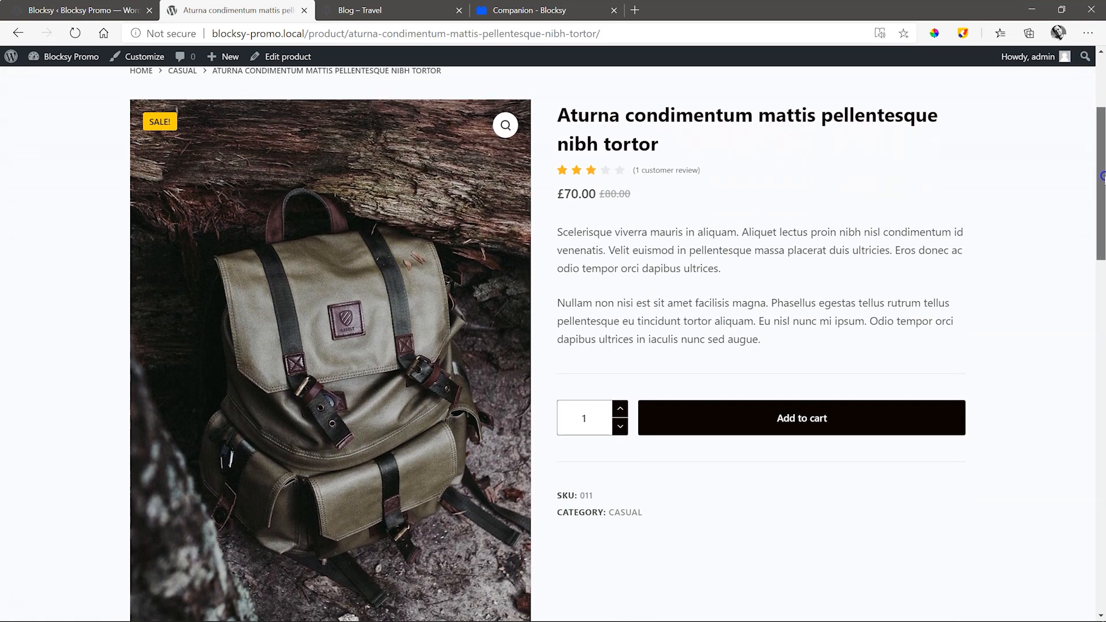
scroll("down", 3)
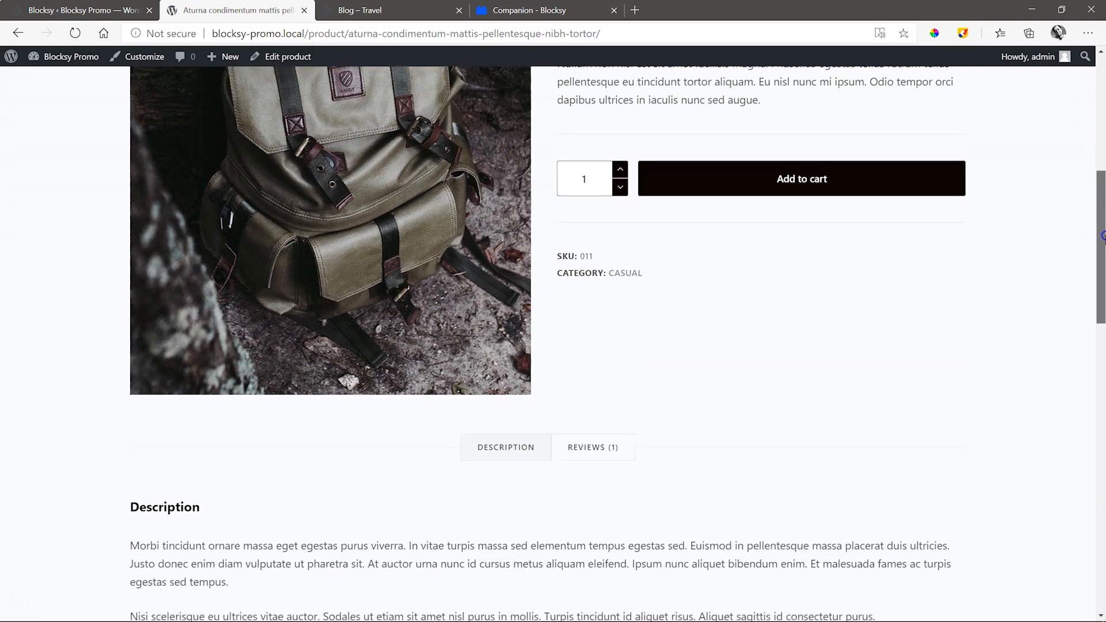
scroll("down", 3)
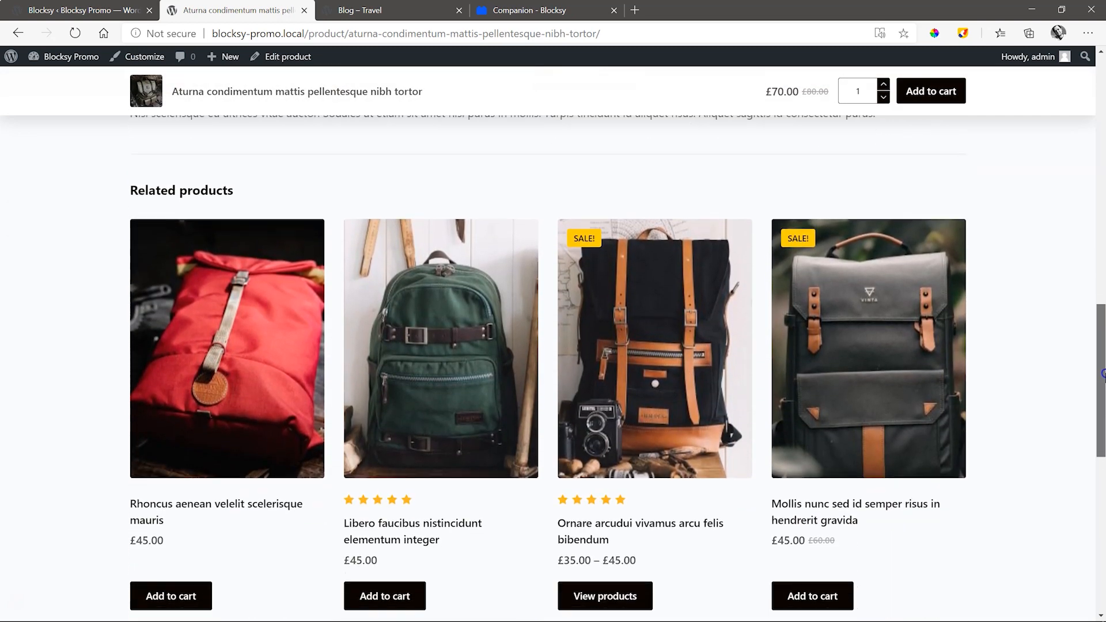
scroll("down", 3)
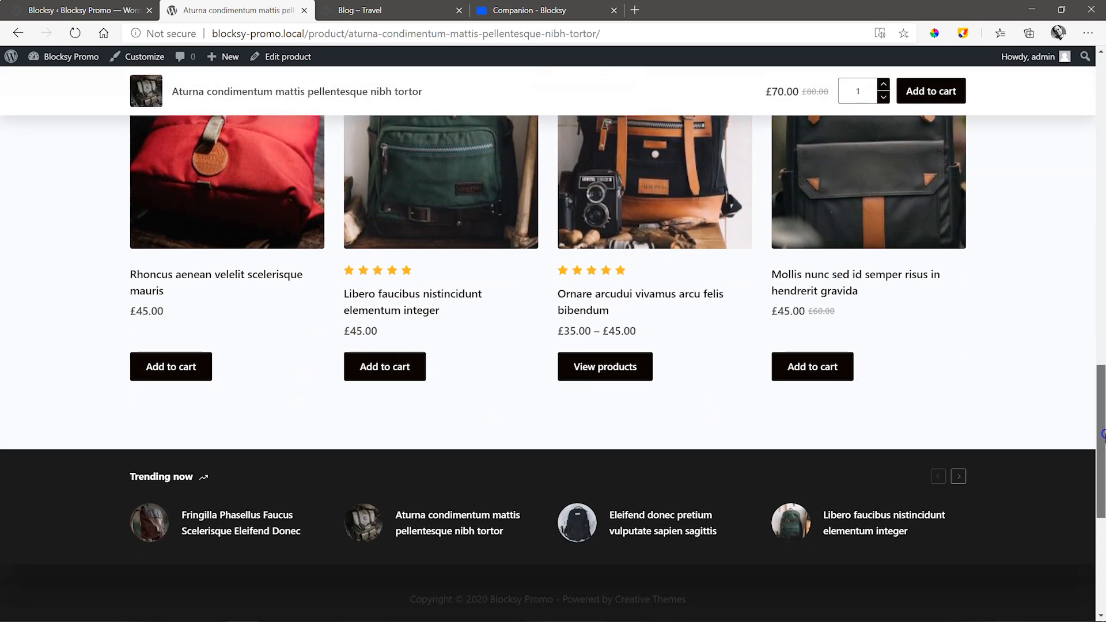
scroll("down", 3)
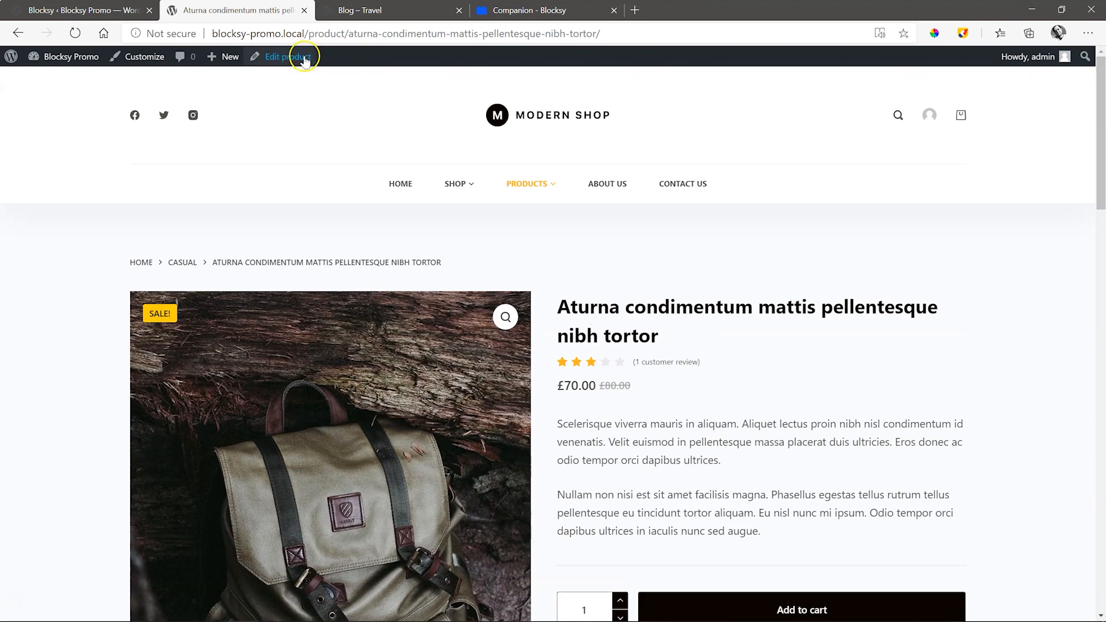
Navigate from the product page to Contact Us via the main menu
left_click(682, 183)
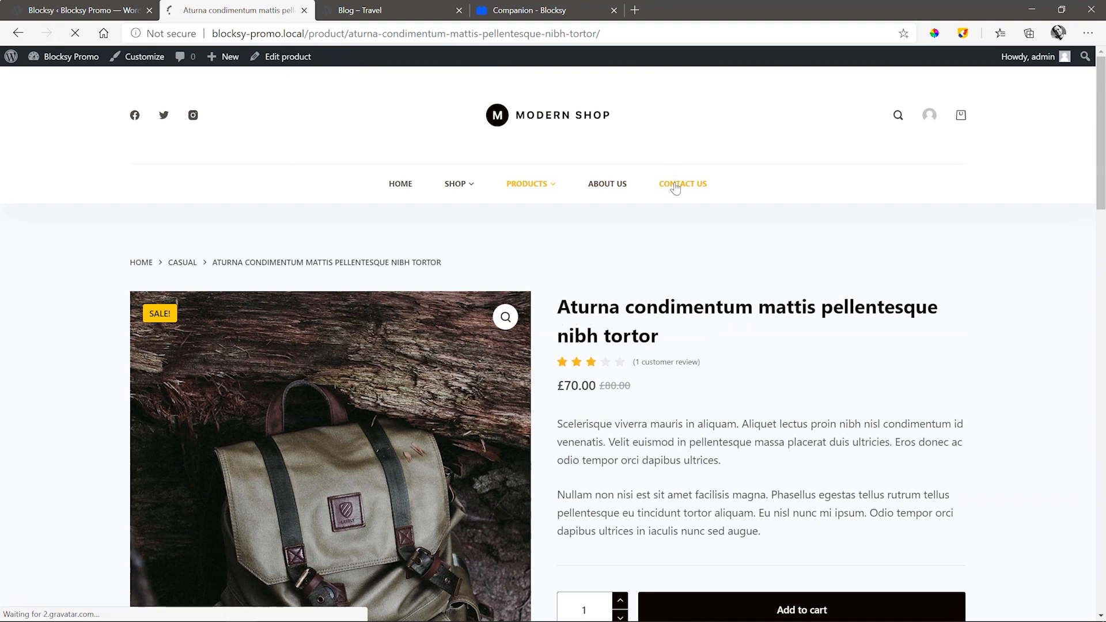
left_click(682, 185)
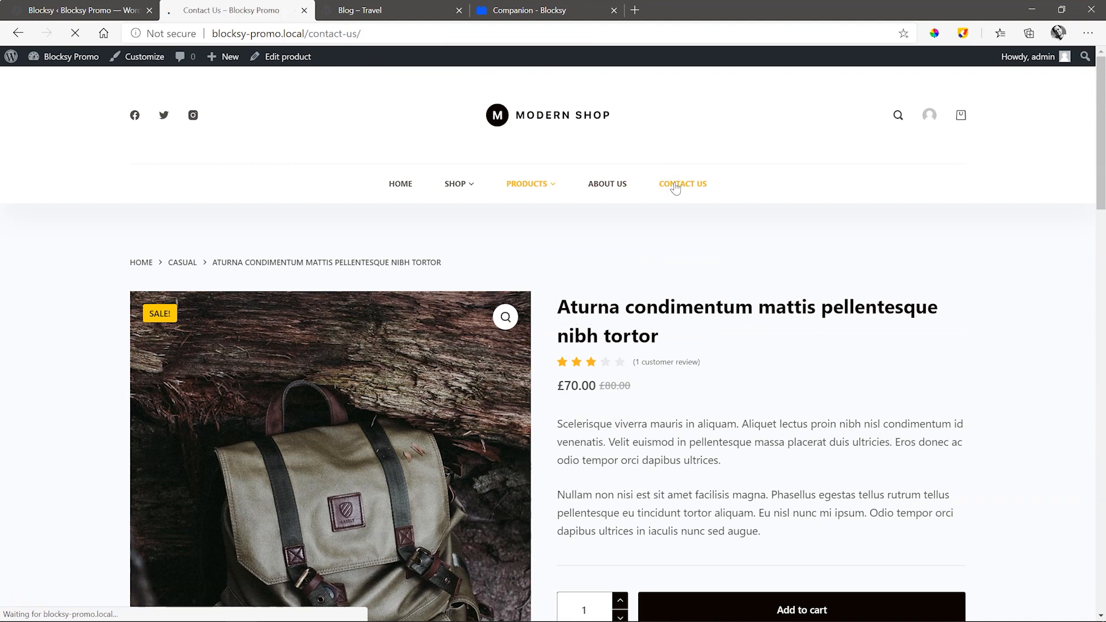